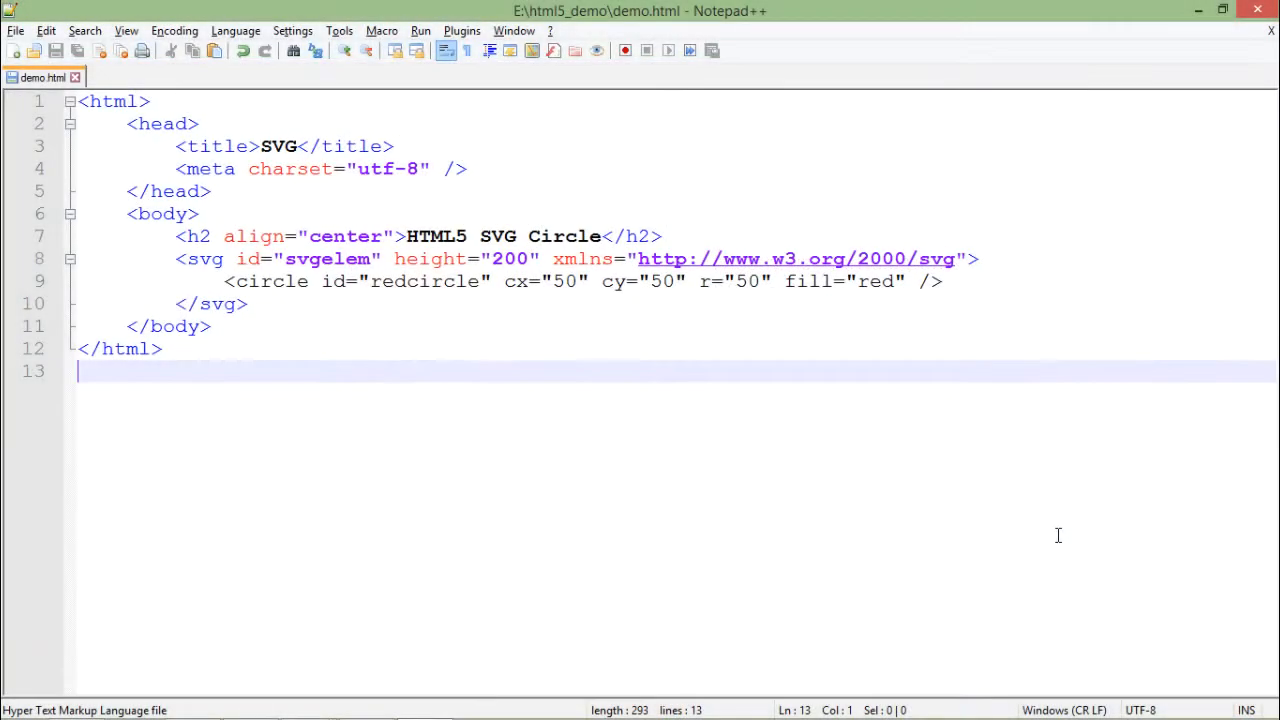
{"action": "mouse_move", "coordinate": [785, 456]}
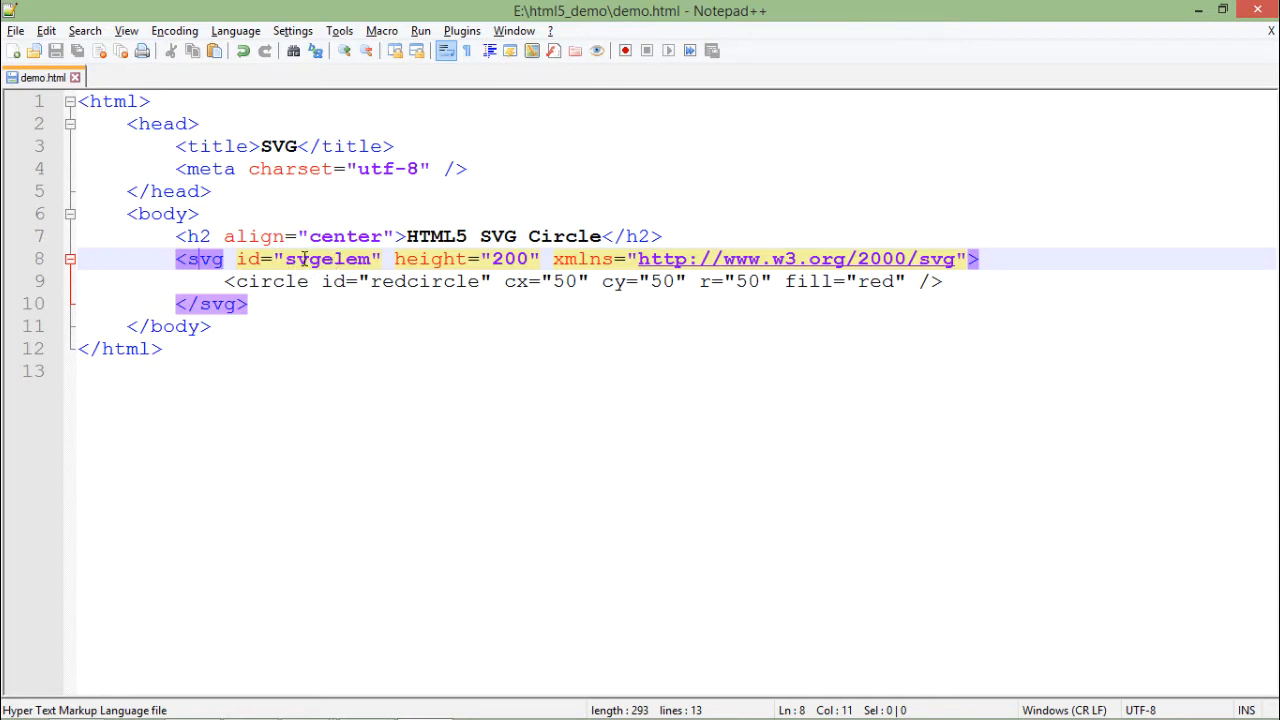
{"action": "mouse_move", "coordinate": [417, 270]}
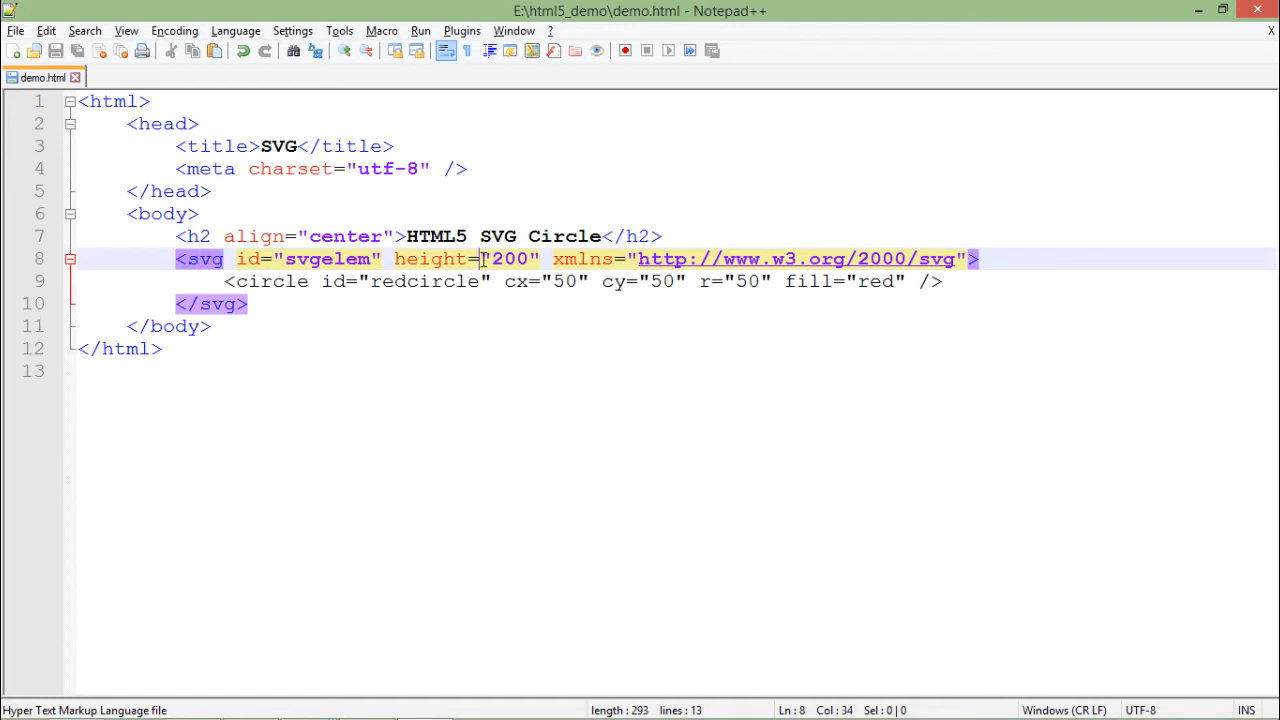
{"action": "mouse_move", "coordinate": [428, 265]}
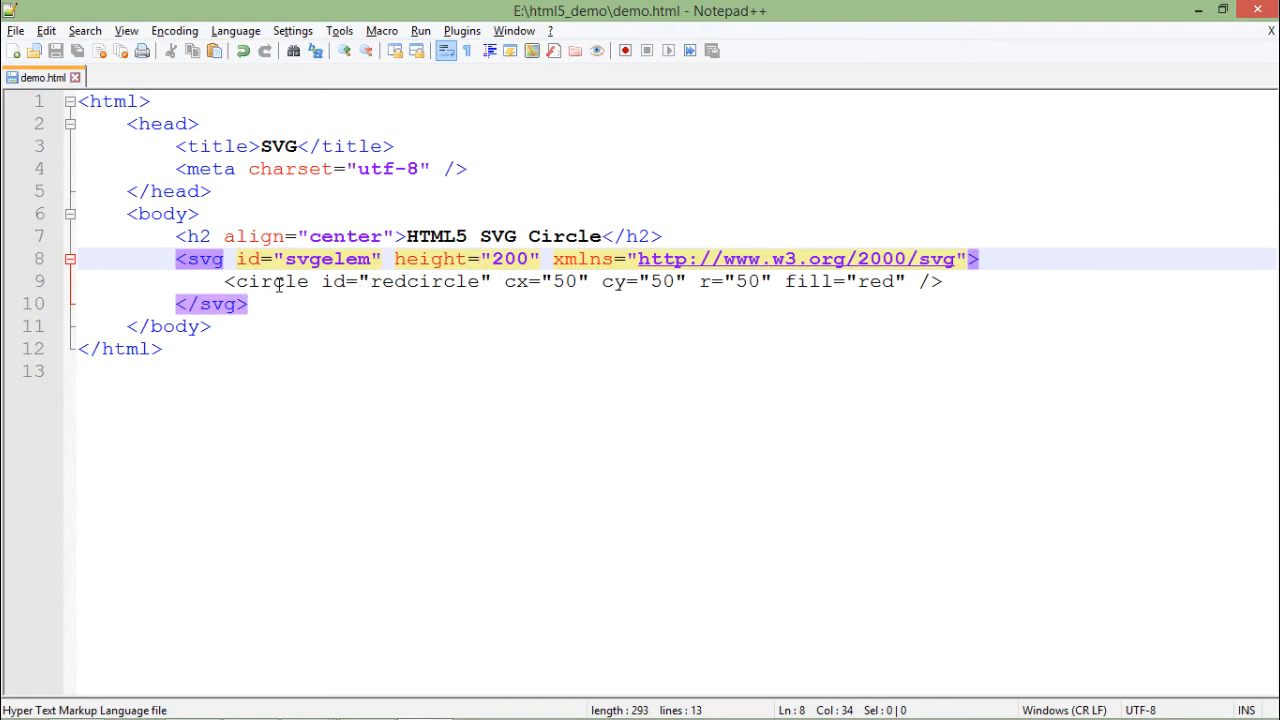
Walk through the circle and its red fill, then the svg container and the rect's 300×100 size.
{"action": "left_click", "coordinate": [266, 281]}
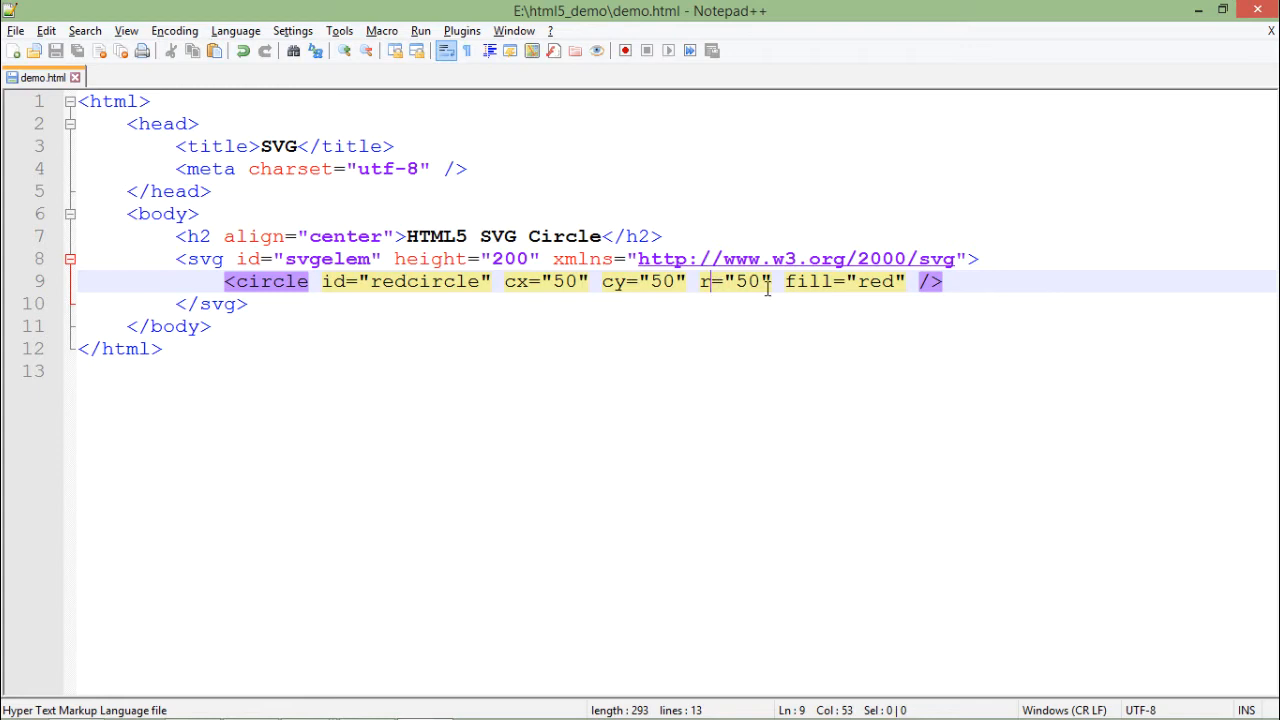
{"action": "left_click", "coordinate": [884, 281]}
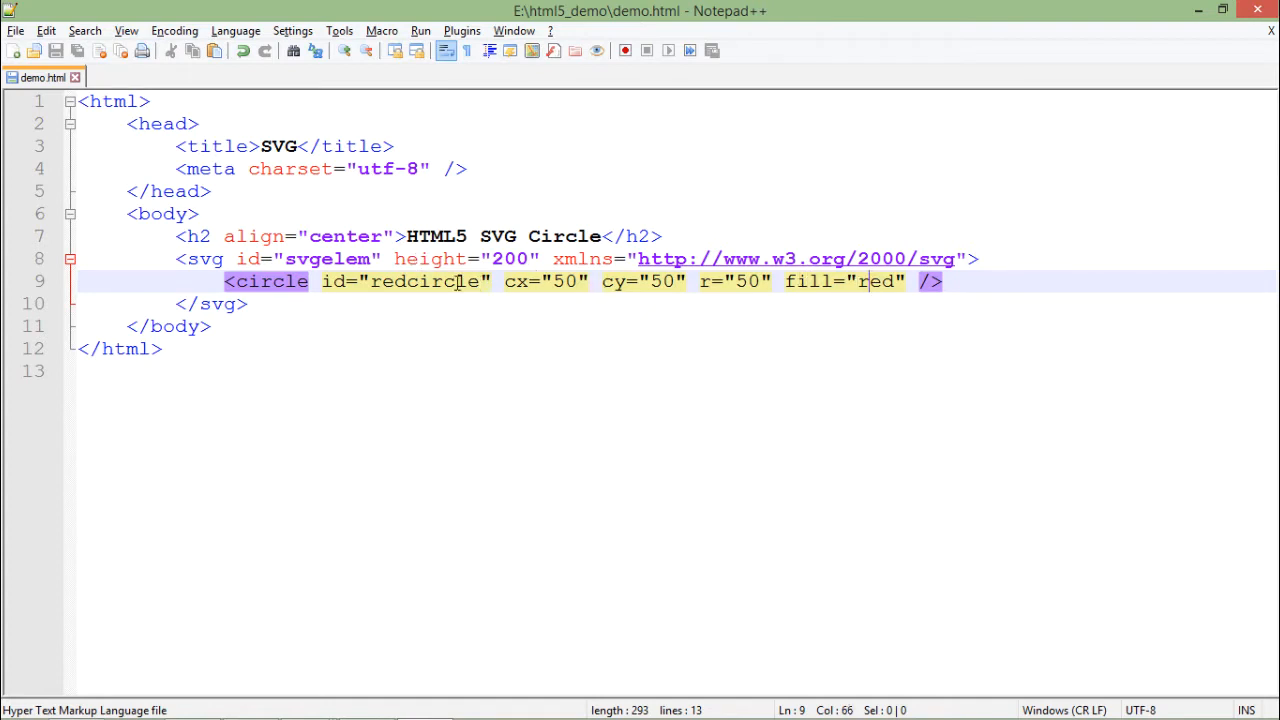
{"action": "mouse_move", "coordinate": [580, 281]}
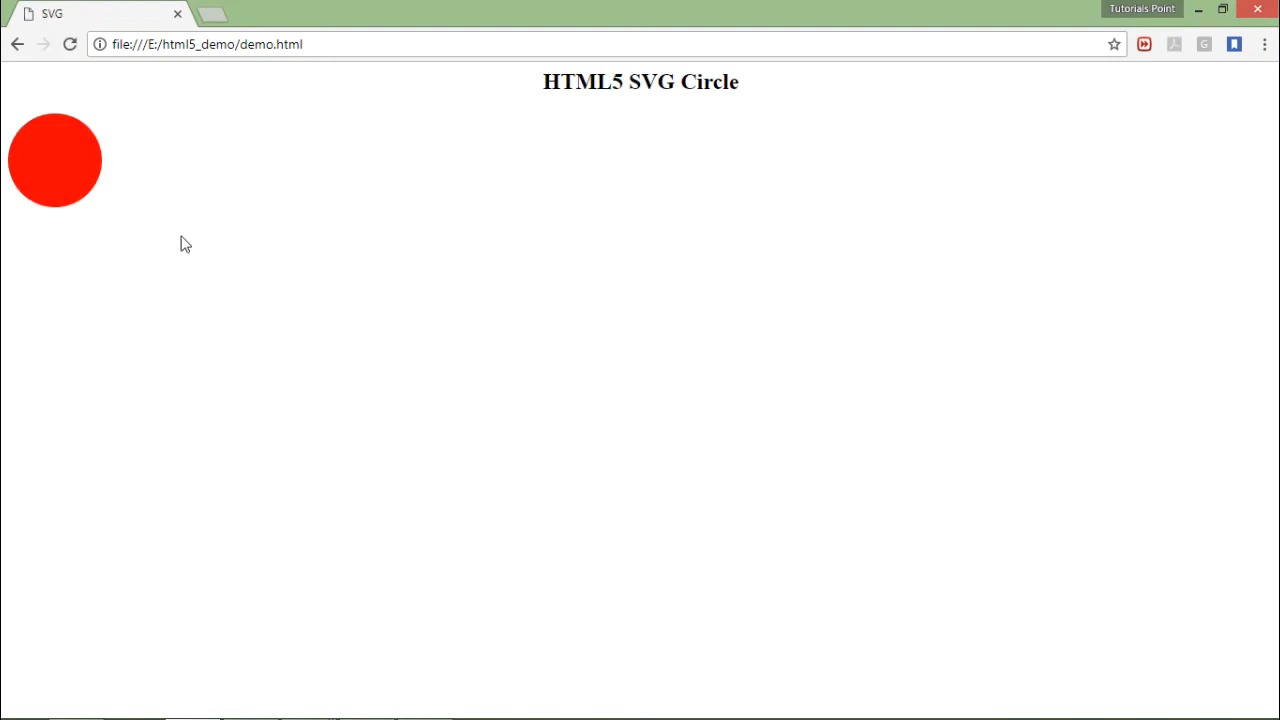
{"action": "mouse_move", "coordinate": [10, 147]}
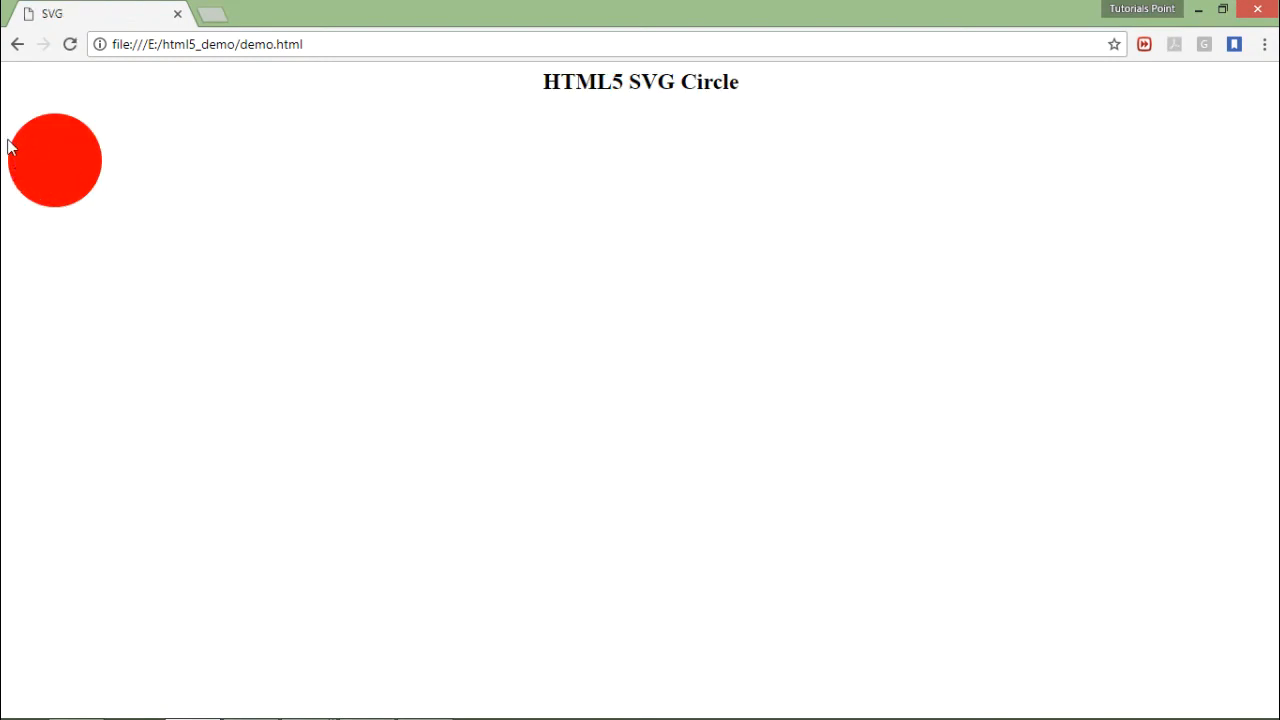
{"action": "mouse_move", "coordinate": [50, 155]}
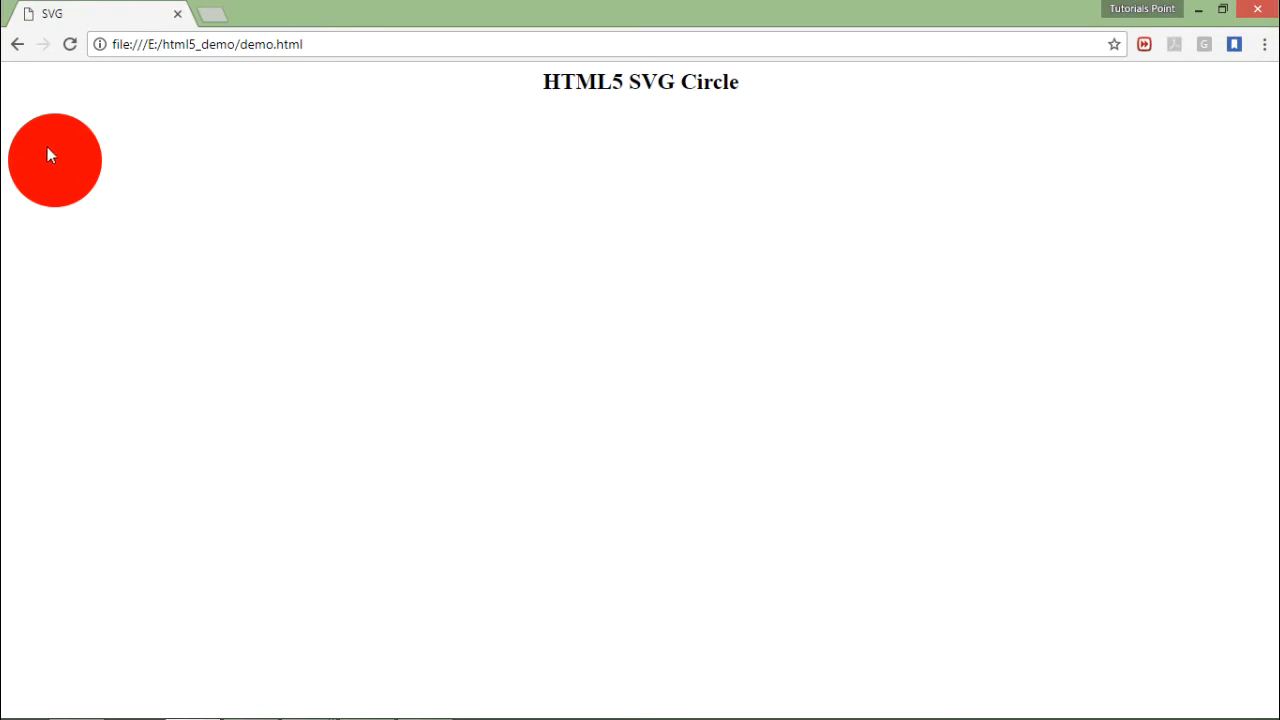
{"action": "mouse_move", "coordinate": [78, 133]}
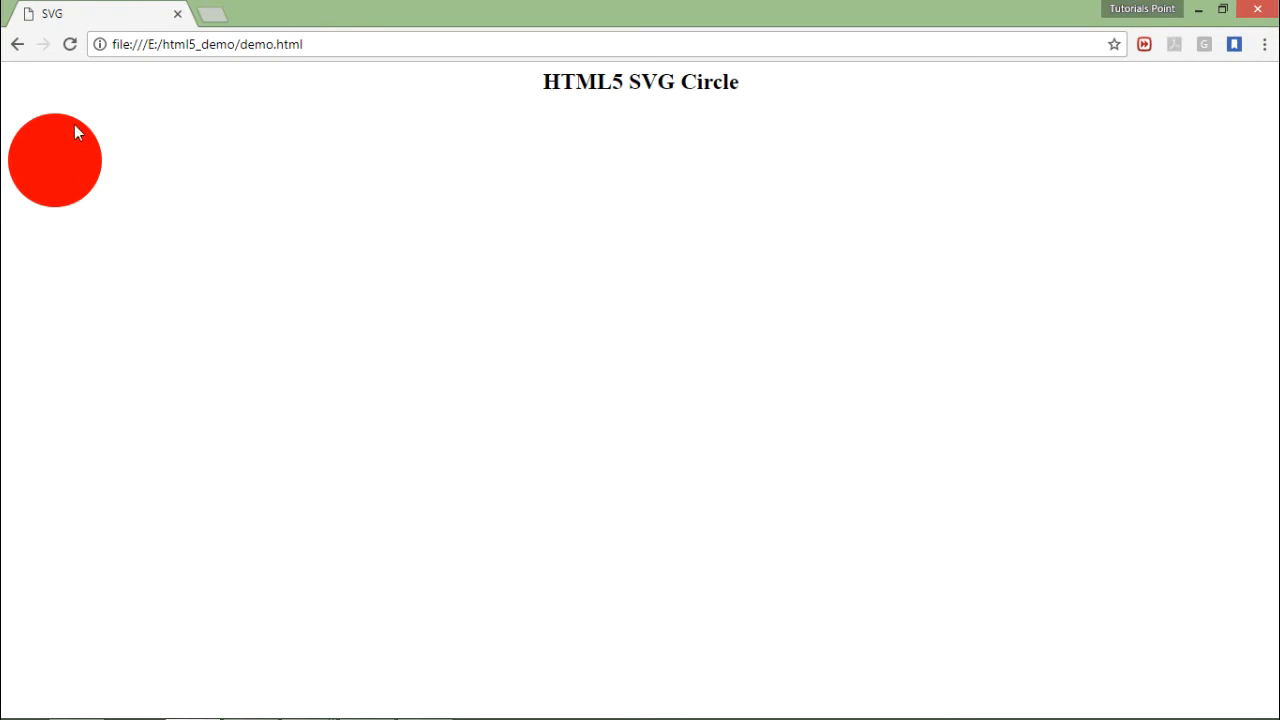
{"action": "mouse_move", "coordinate": [79, 172]}
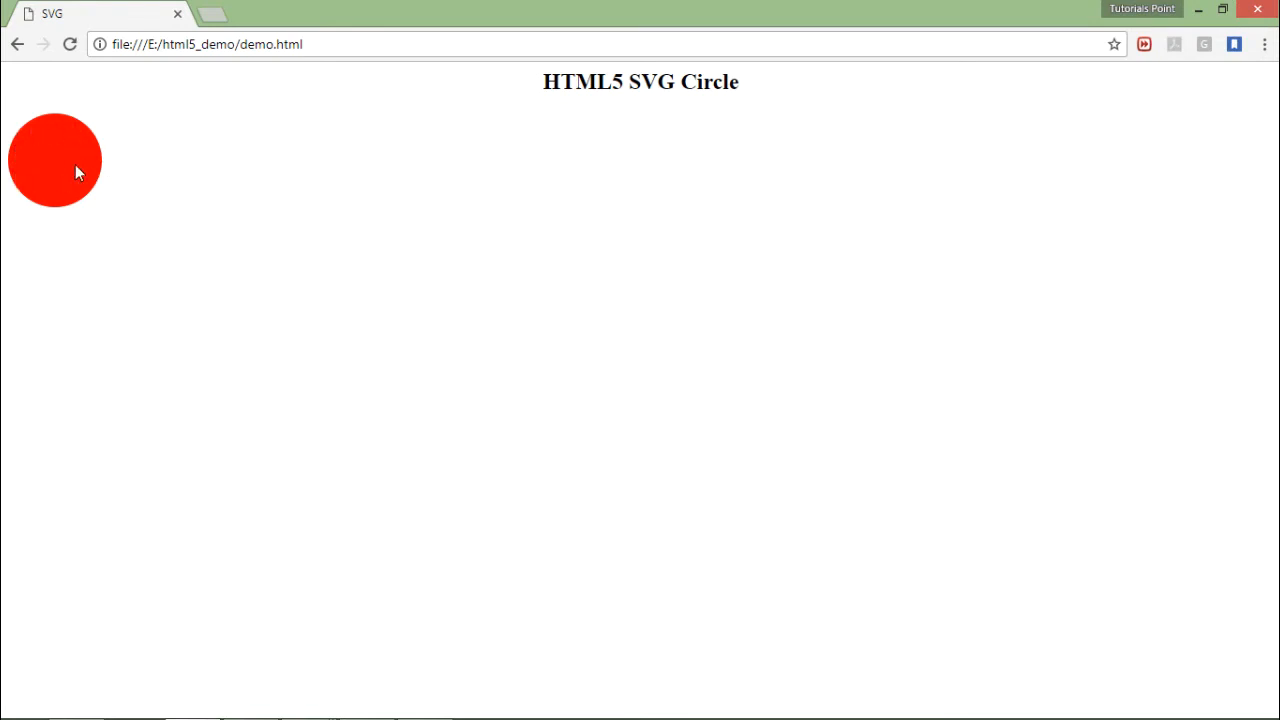
{"action": "mouse_move", "coordinate": [72, 167]}
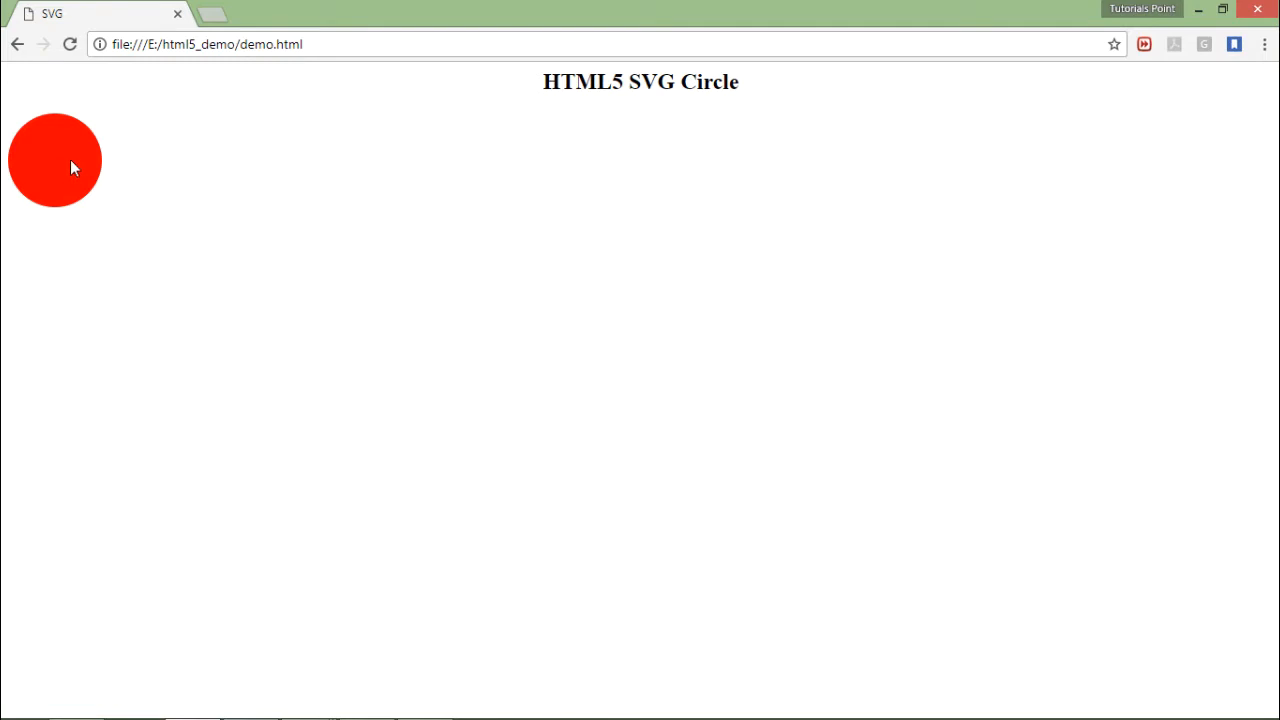
{"action": "mouse_move", "coordinate": [58, 164]}
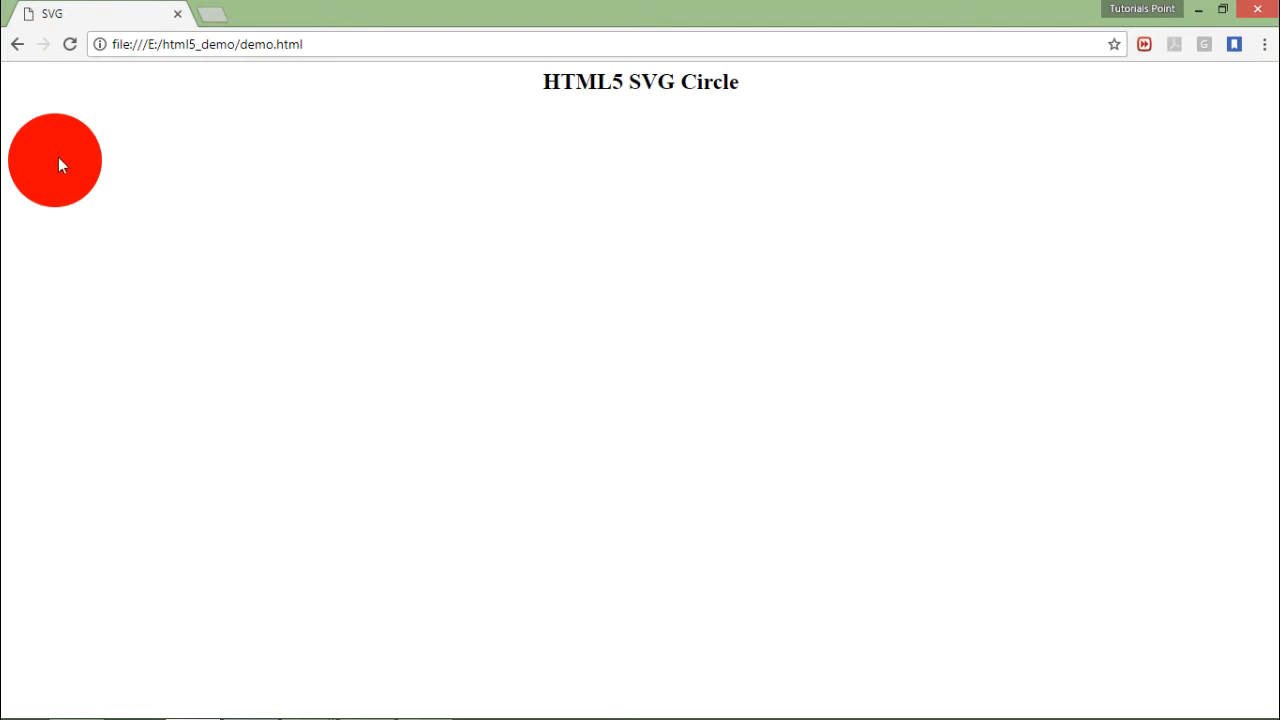
{"action": "mouse_move", "coordinate": [80, 165]}
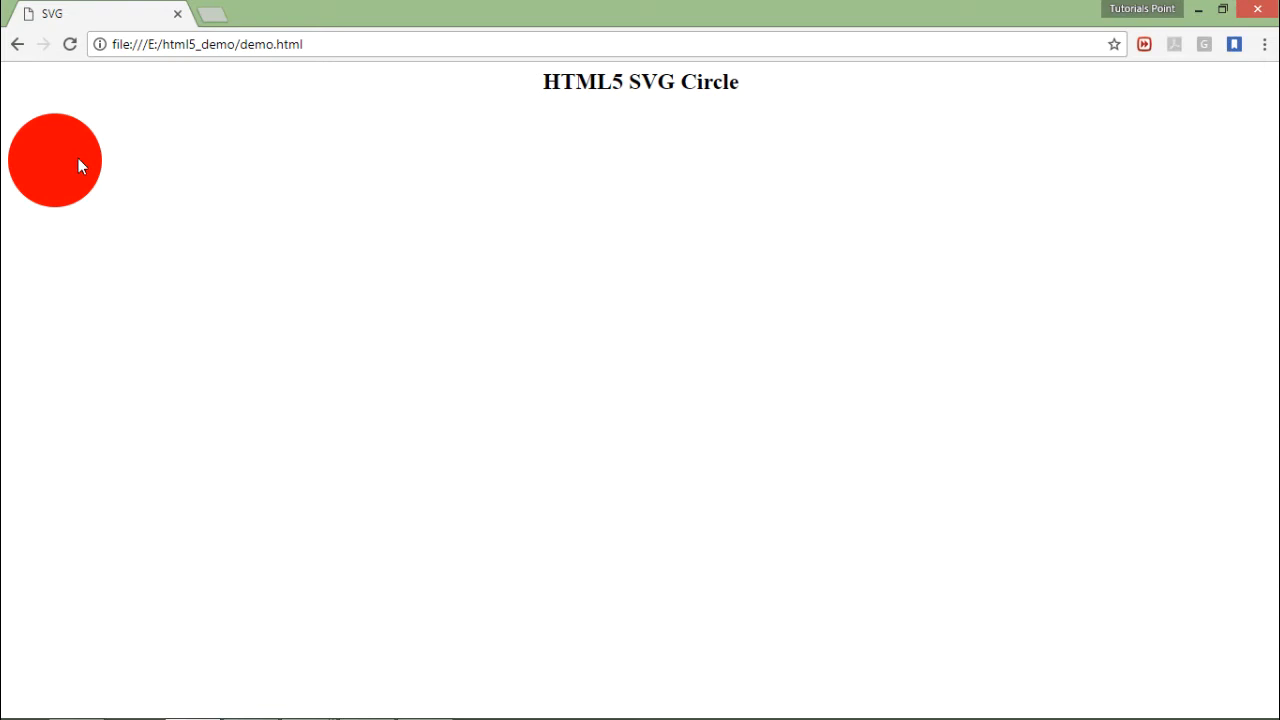
{"action": "mouse_move", "coordinate": [160, 181]}
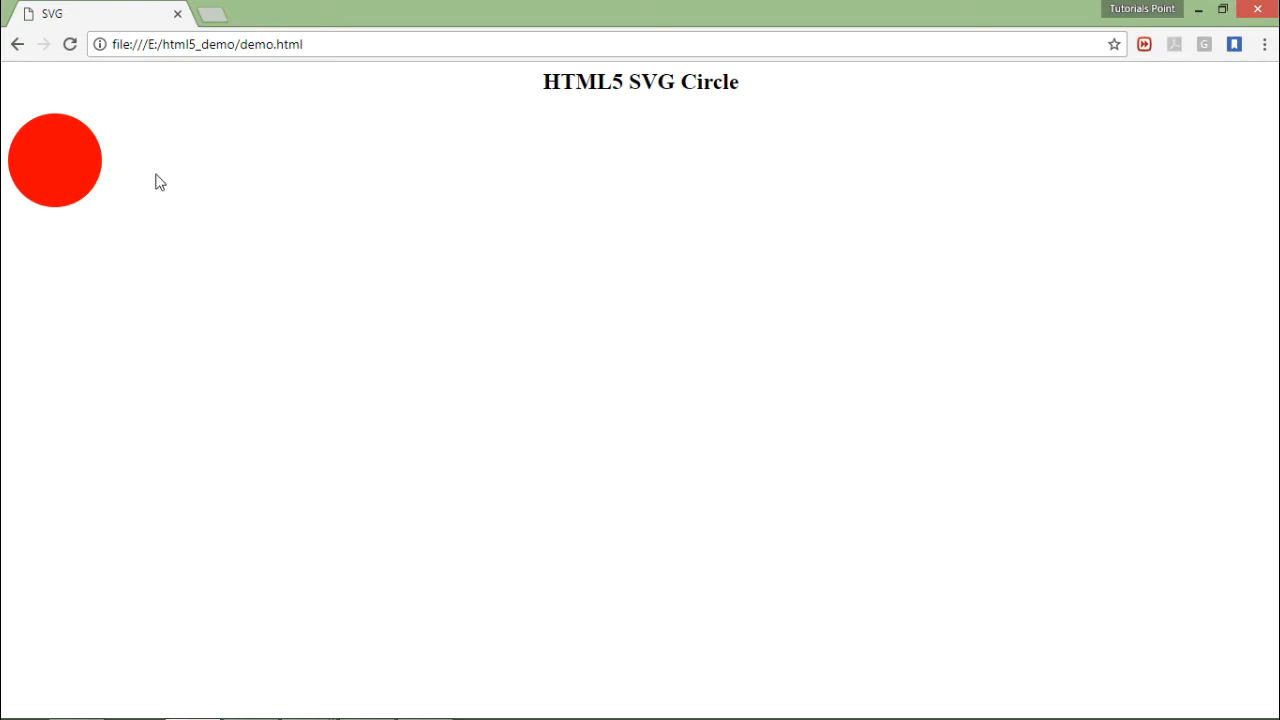
{"action": "mouse_move", "coordinate": [52, 178]}
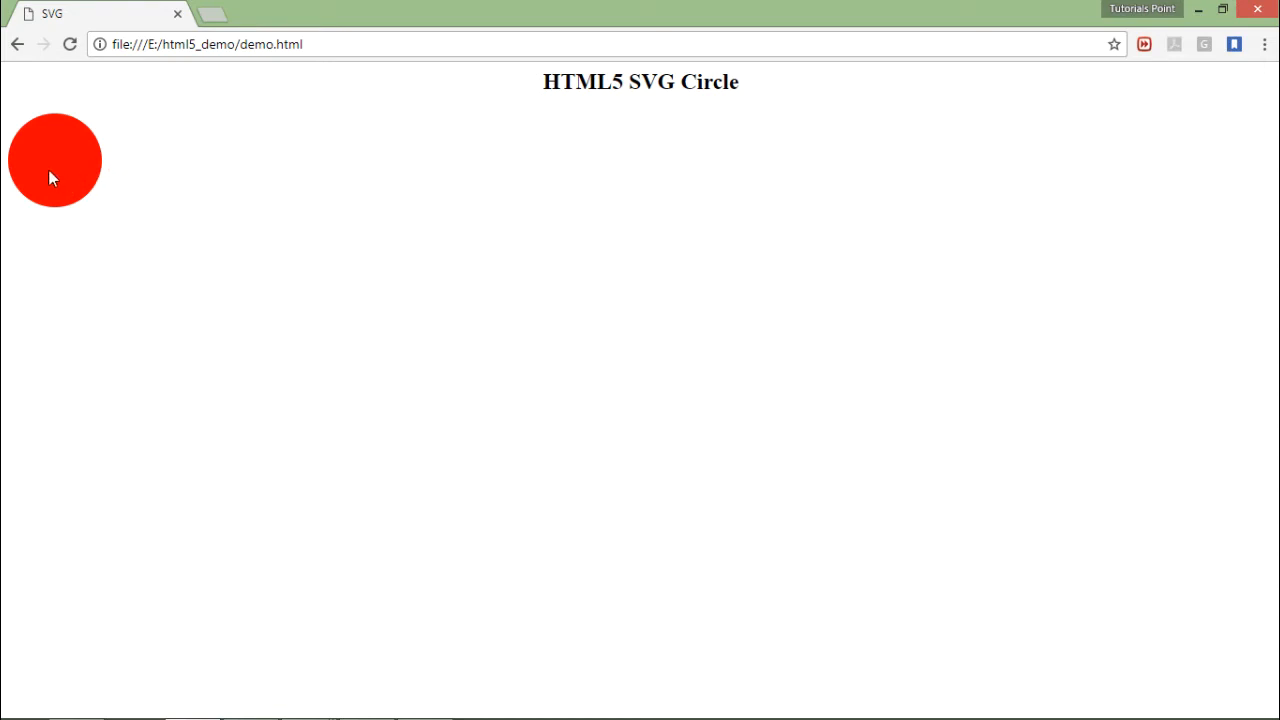
{"action": "mouse_move", "coordinate": [113, 168]}
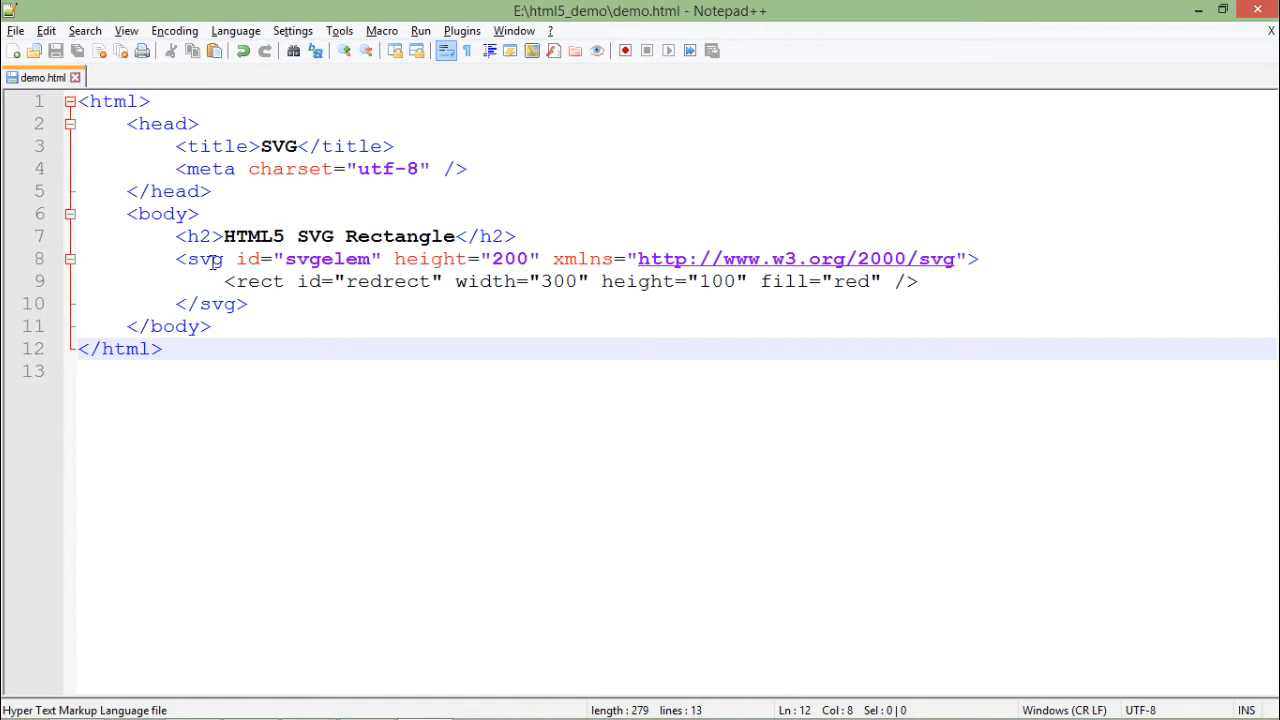
{"action": "left_click", "coordinate": [250, 304]}
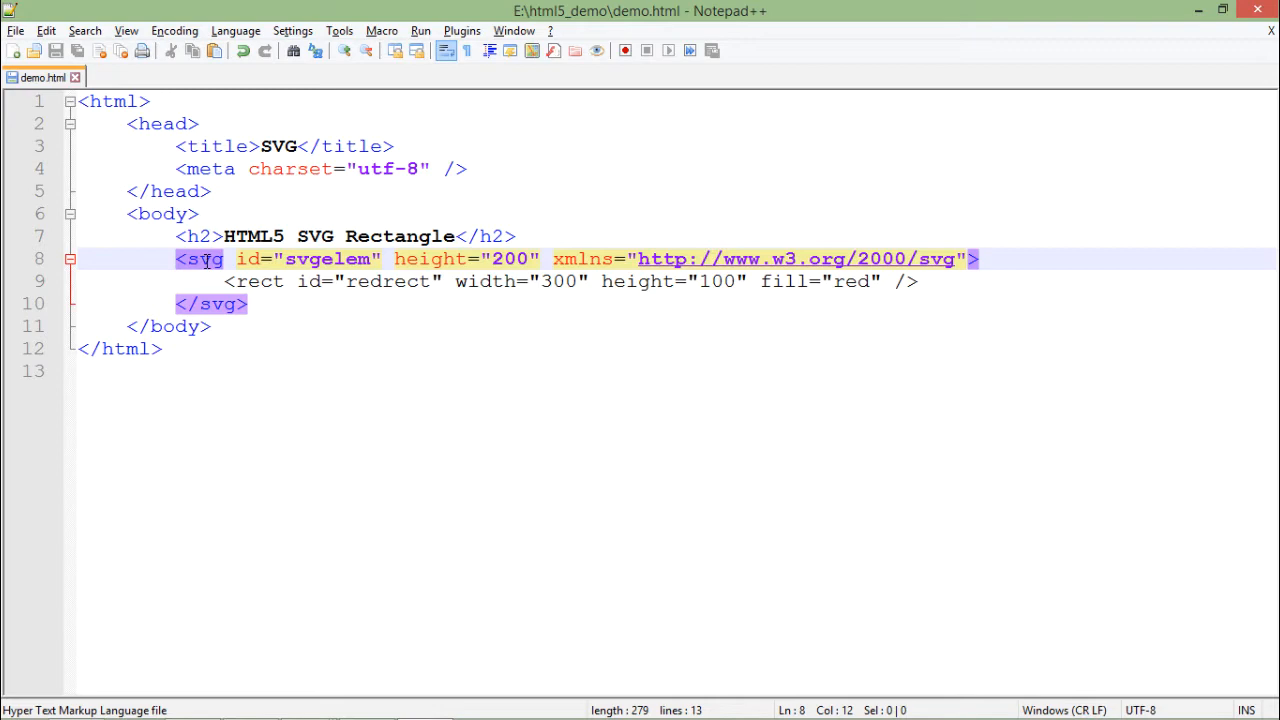
{"action": "left_click", "coordinate": [255, 281]}
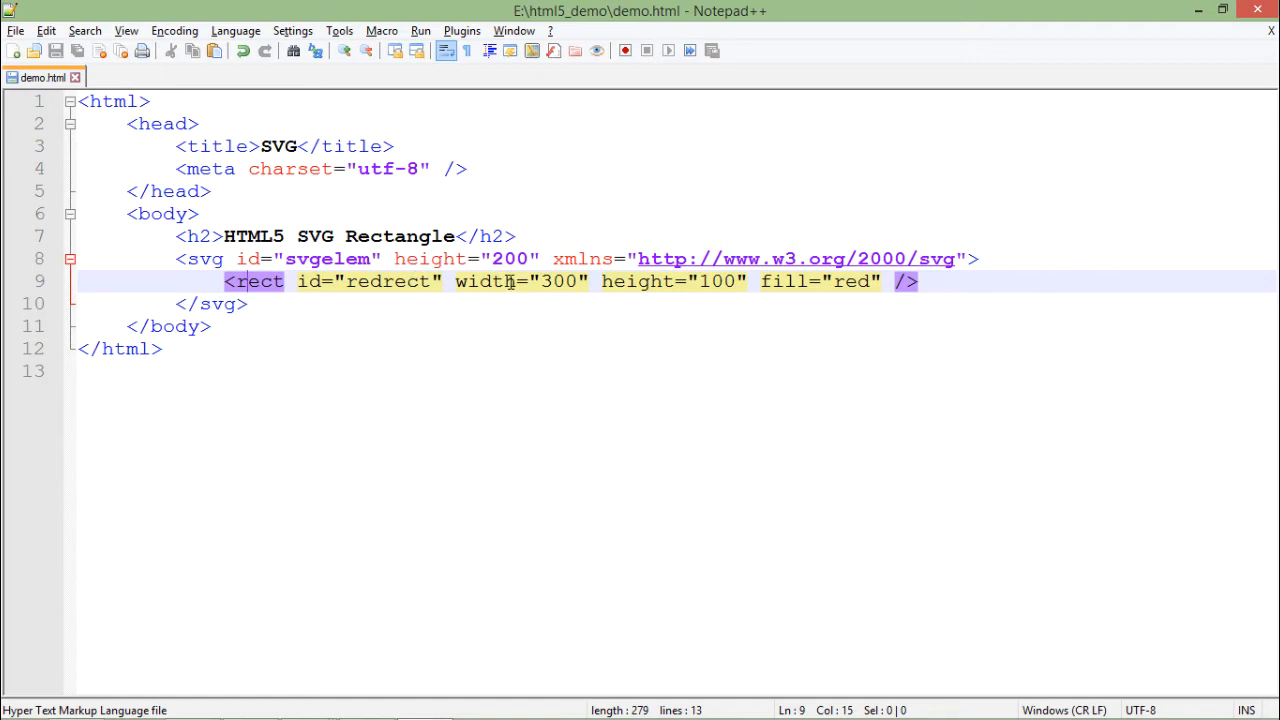
{"action": "left_click", "coordinate": [681, 281]}
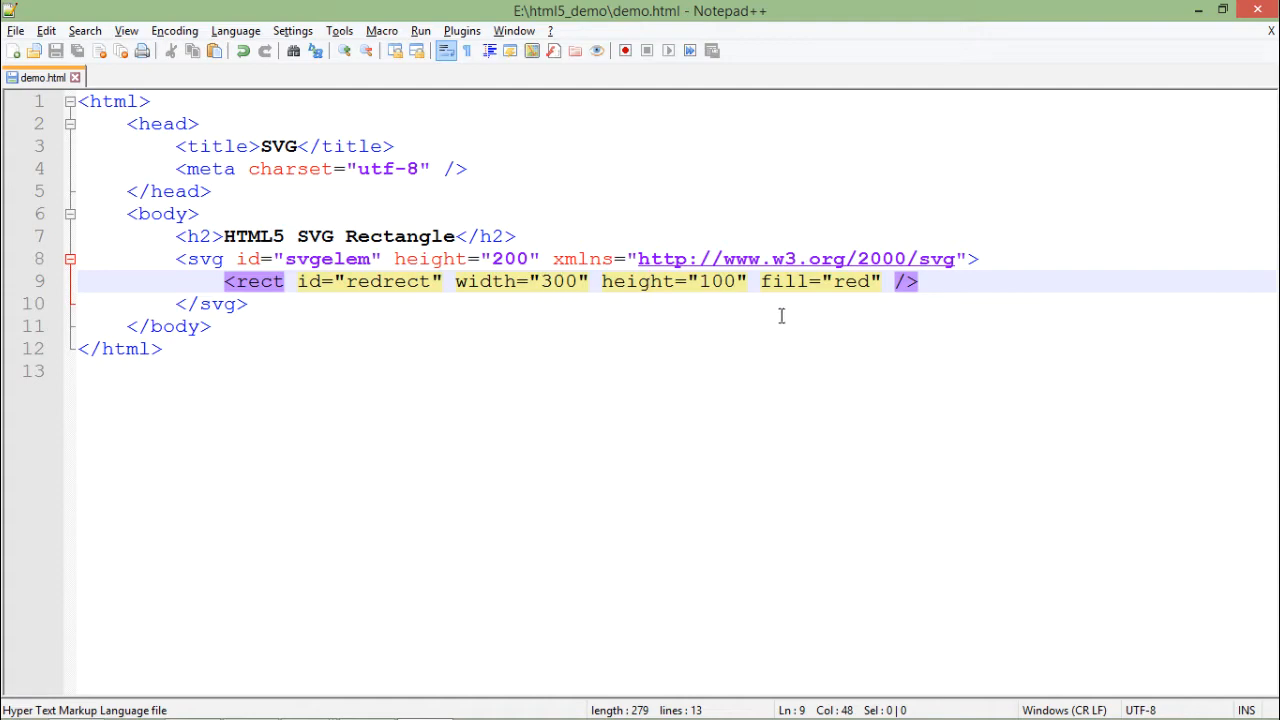
{"action": "mouse_move", "coordinate": [856, 285]}
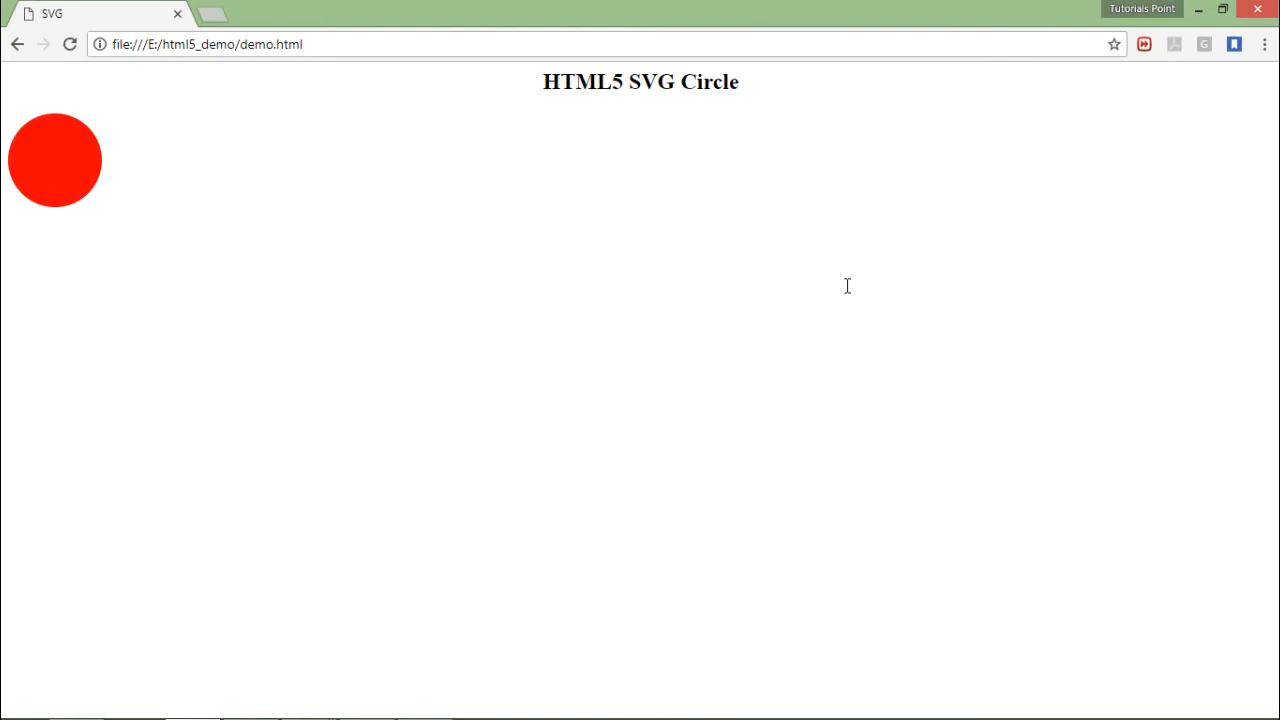
{"action": "mouse_move", "coordinate": [573, 292]}
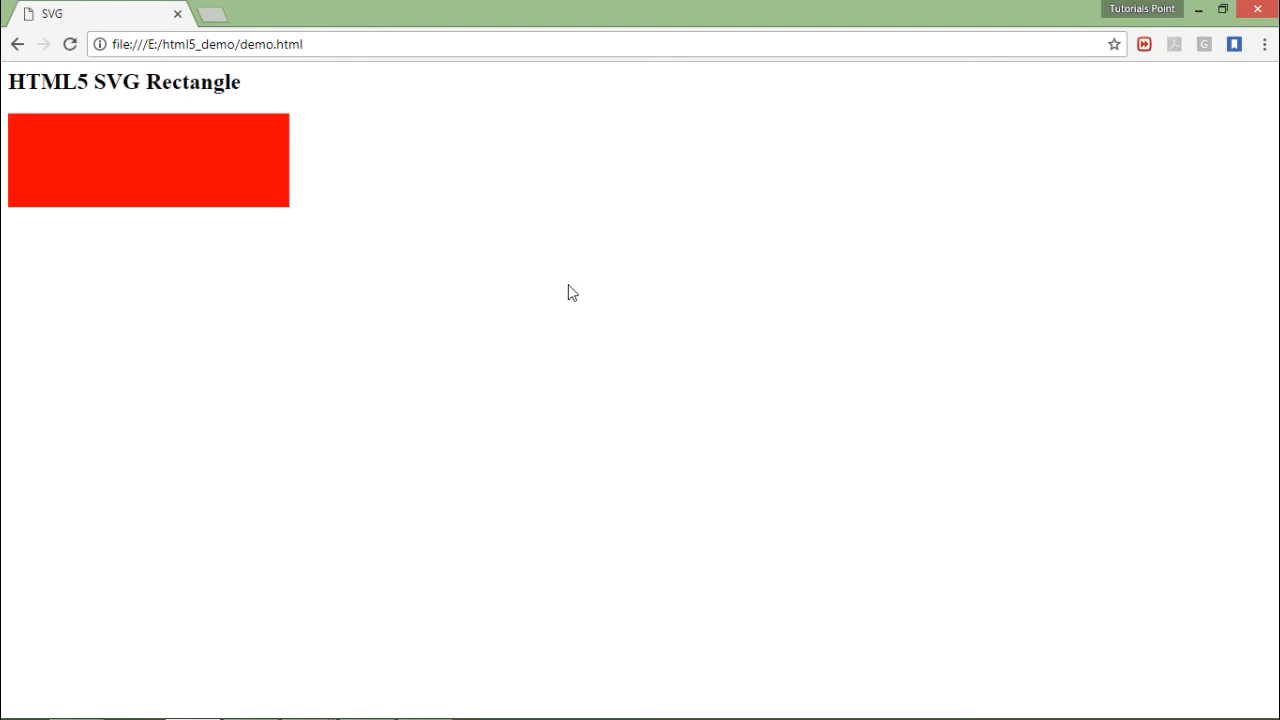
{"action": "mouse_move", "coordinate": [80, 165]}
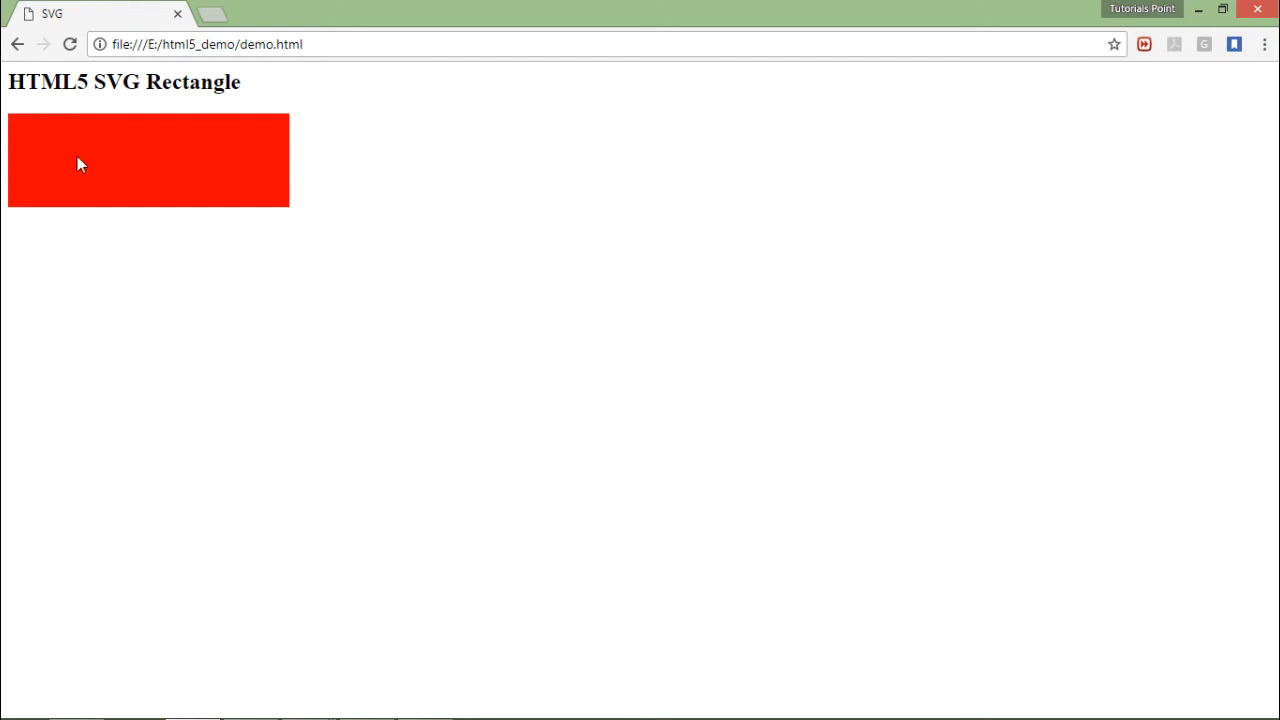
{"action": "mouse_move", "coordinate": [98, 210]}
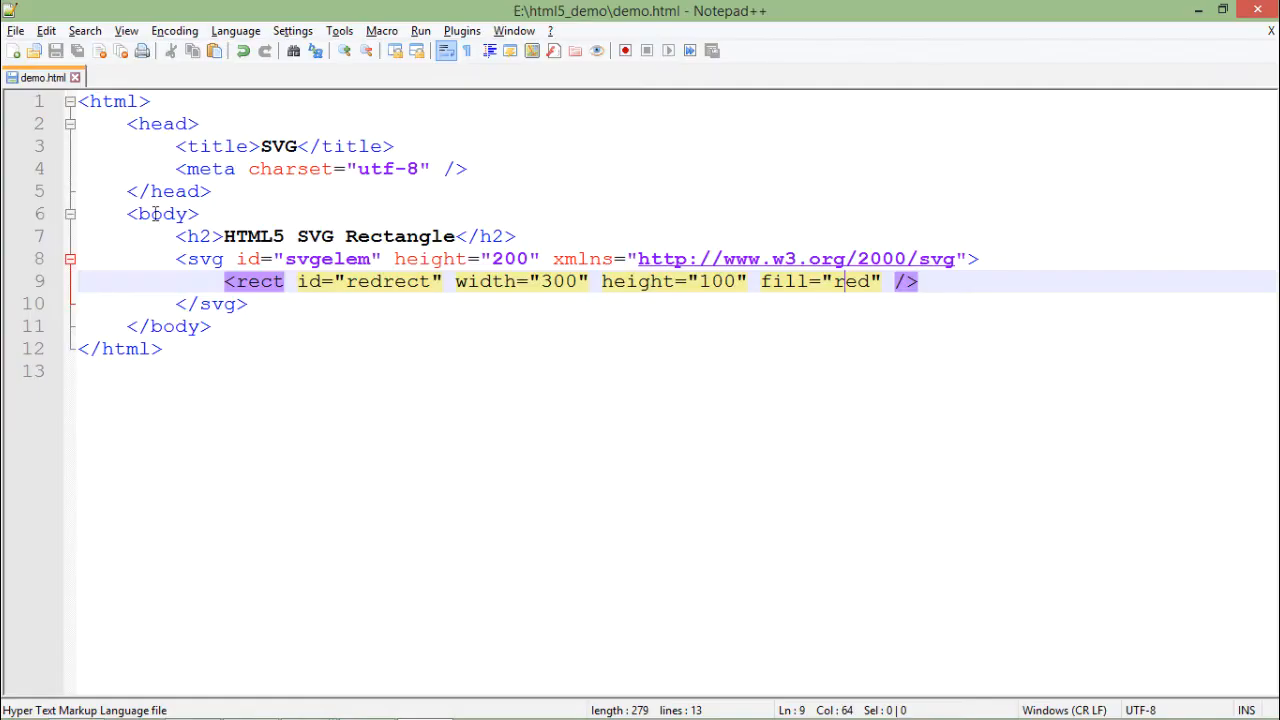
Point out the svg container and line element, then edit the red stroke colour value.
{"action": "left_click", "coordinate": [297, 281]}
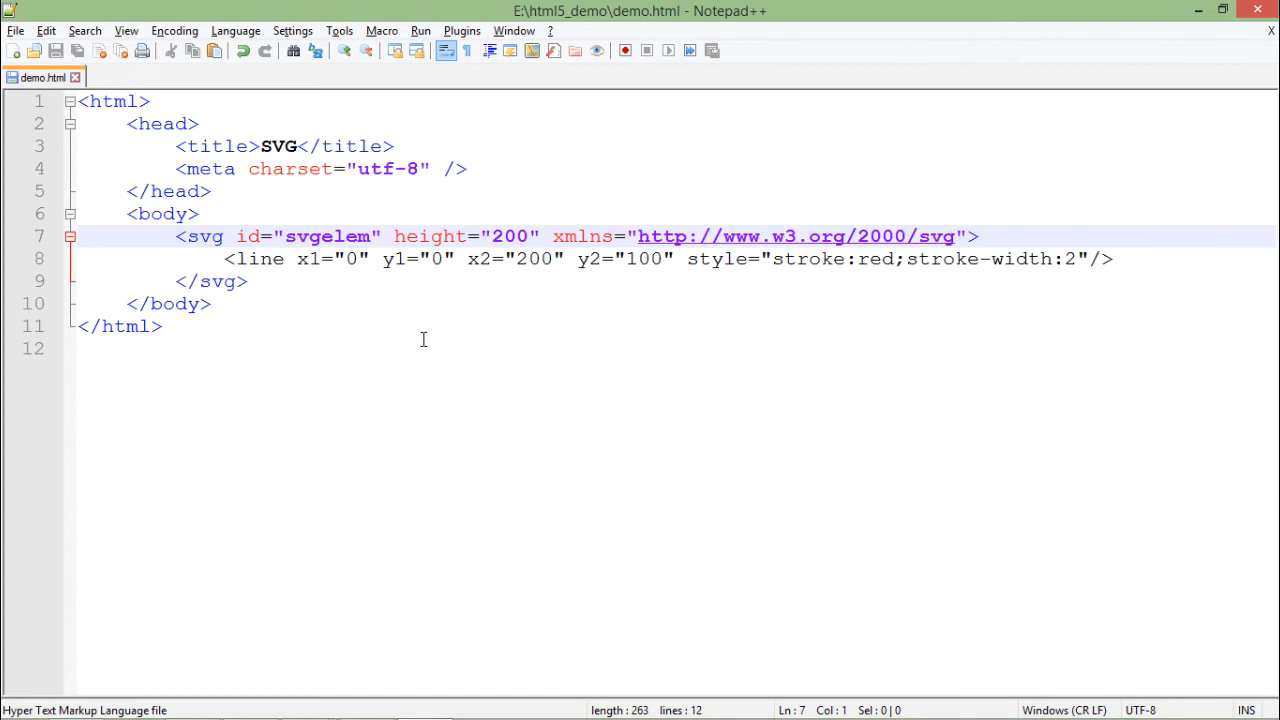
{"action": "mouse_move", "coordinate": [387, 332]}
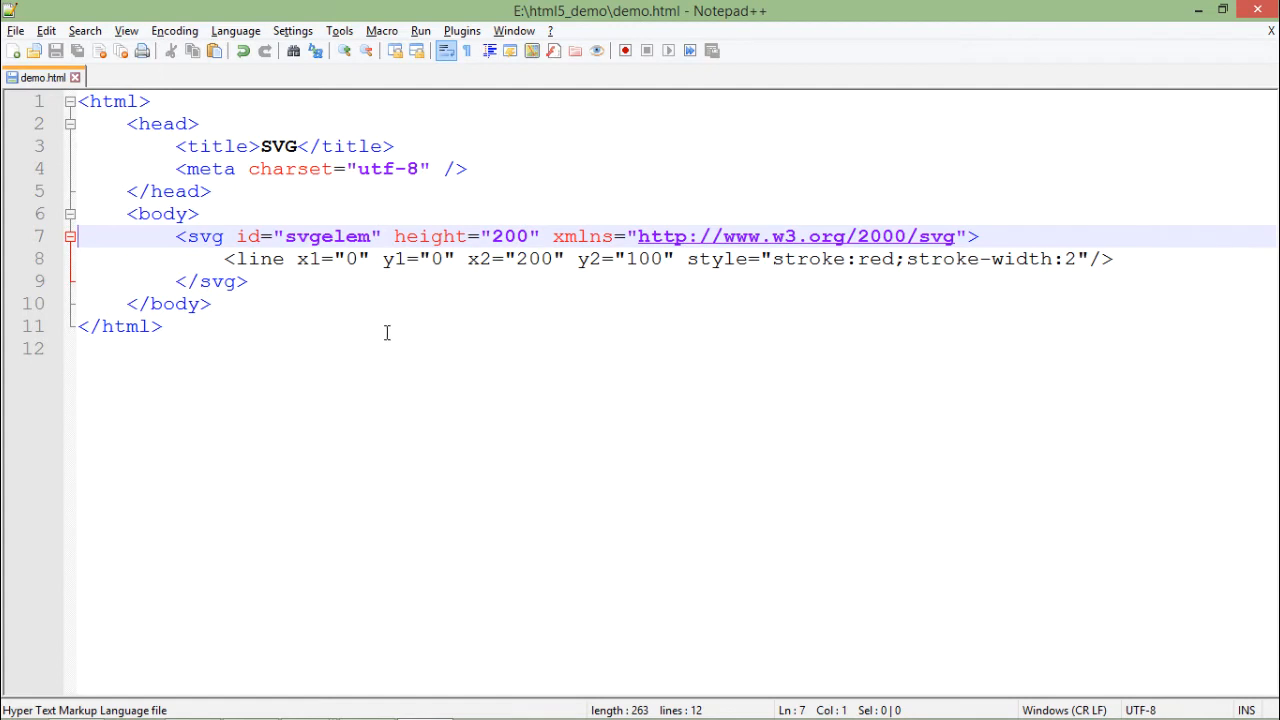
{"action": "mouse_move", "coordinate": [260, 259]}
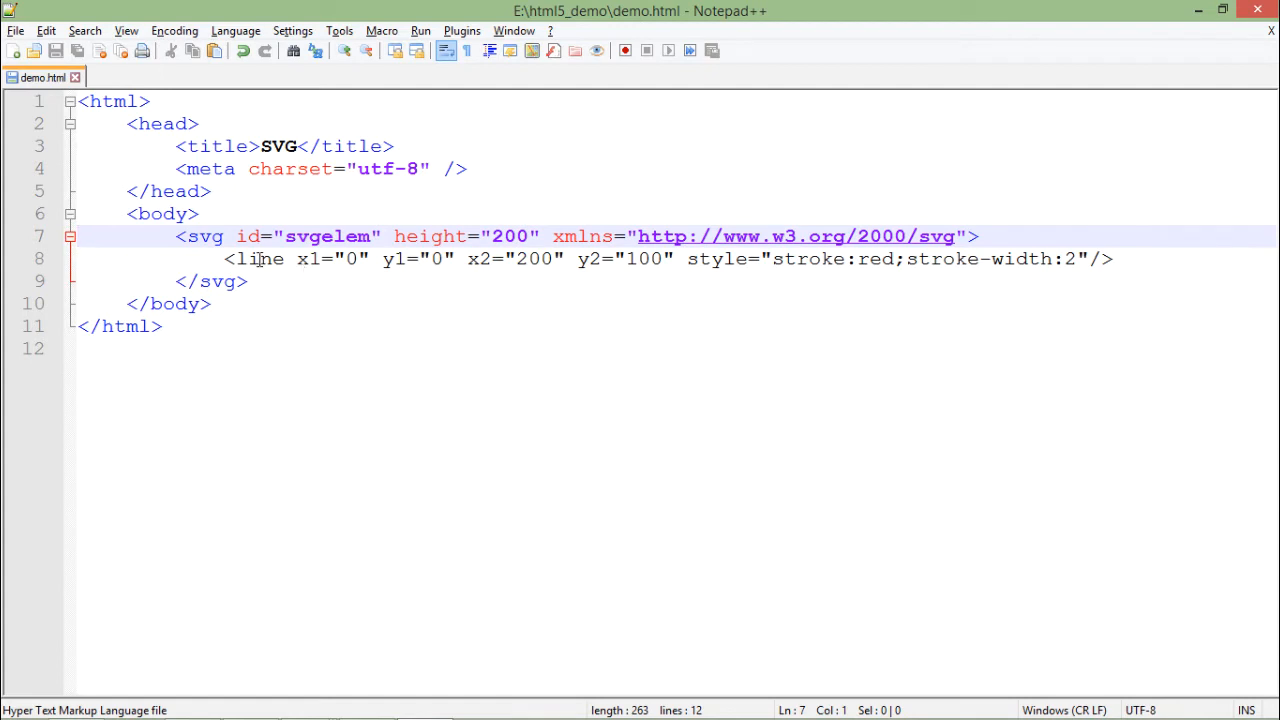
{"action": "left_click", "coordinate": [210, 236]}
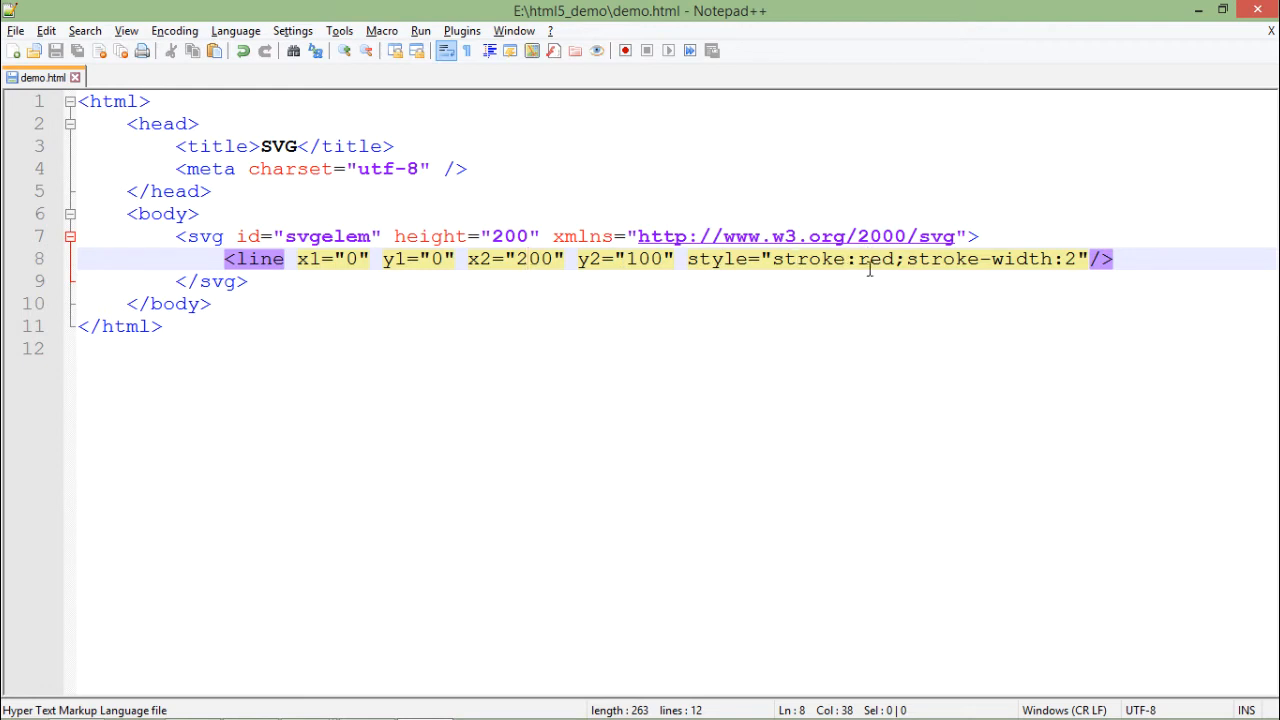
{"action": "left_click", "coordinate": [930, 258]}
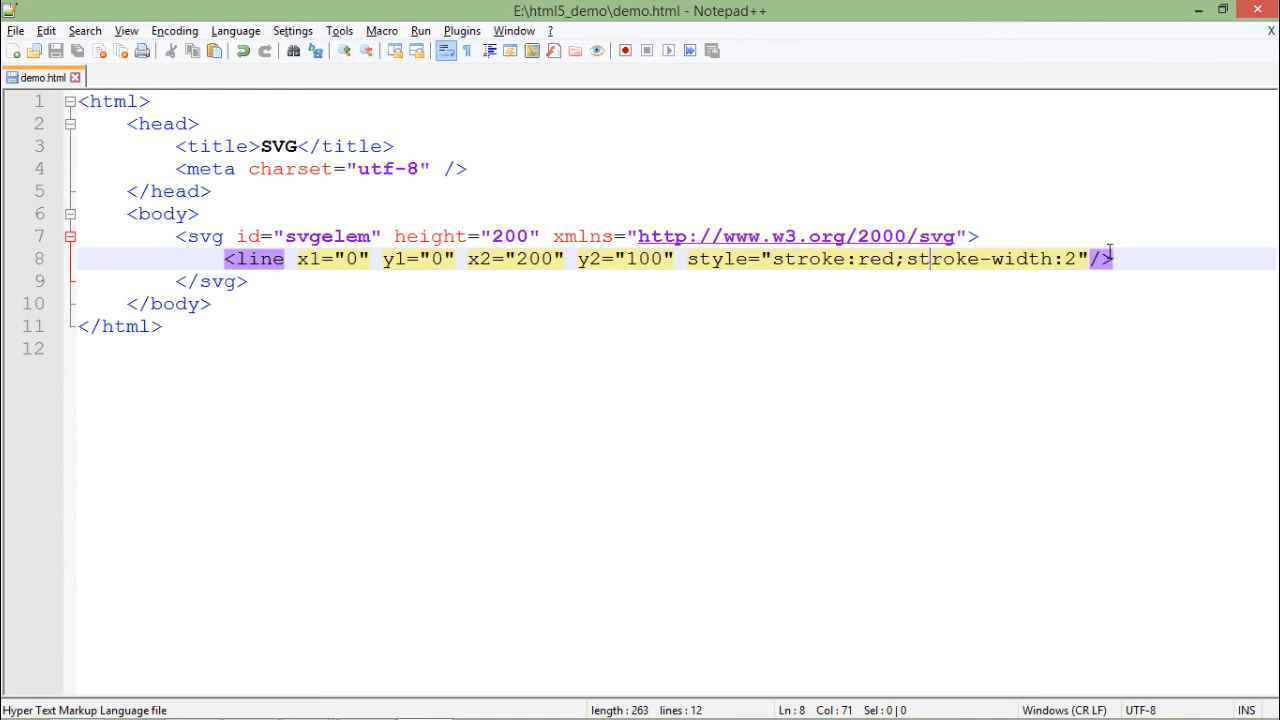
{"action": "mouse_move", "coordinate": [1050, 268]}
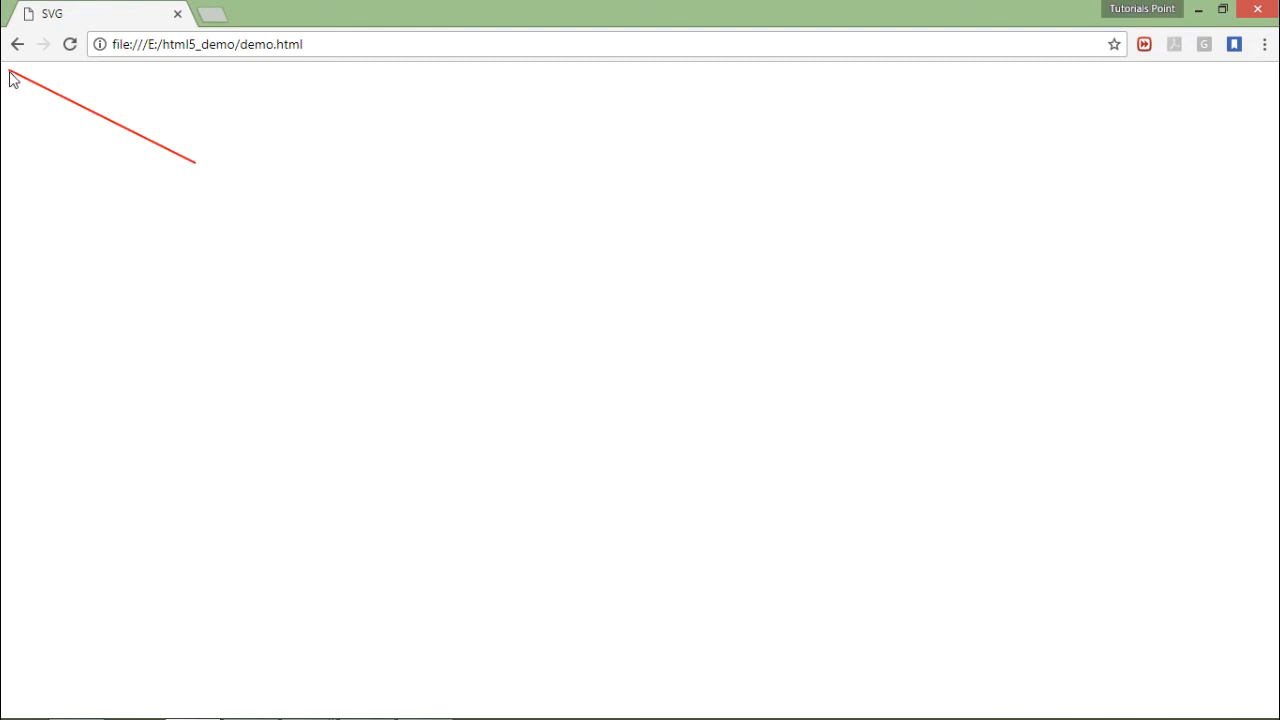
{"action": "mouse_move", "coordinate": [18, 94]}
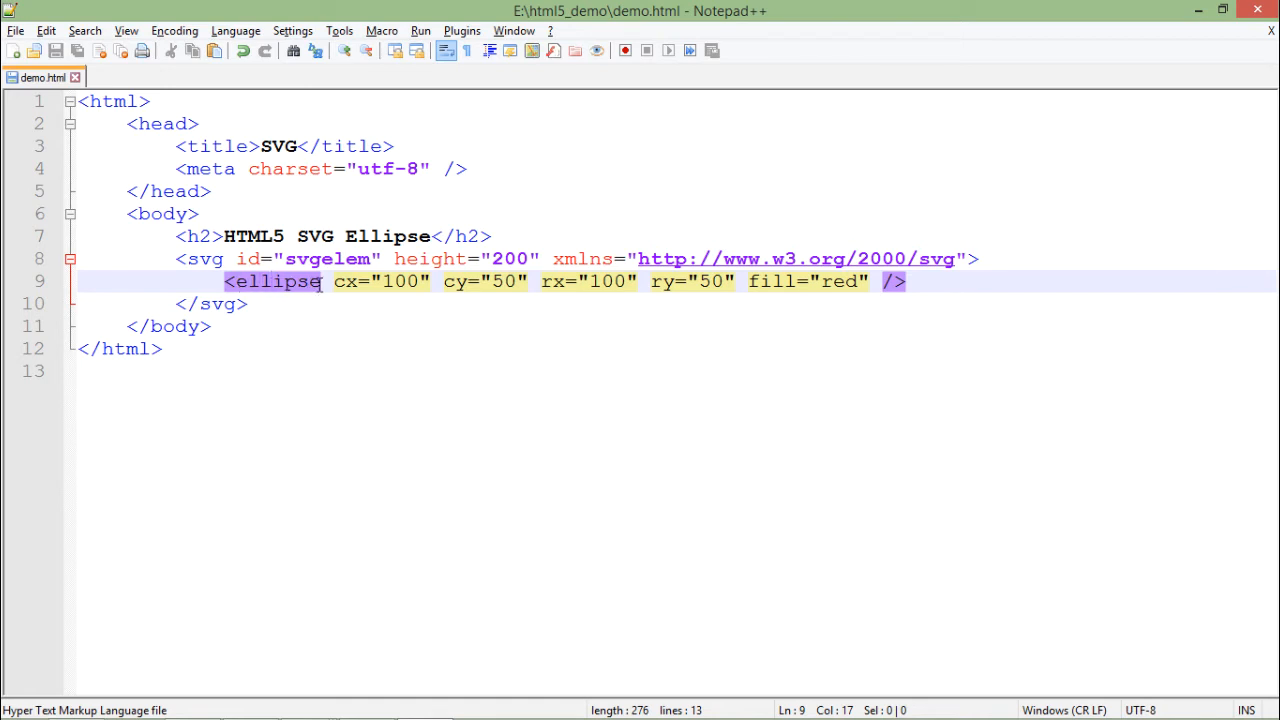
{"action": "mouse_move", "coordinate": [298, 285]}
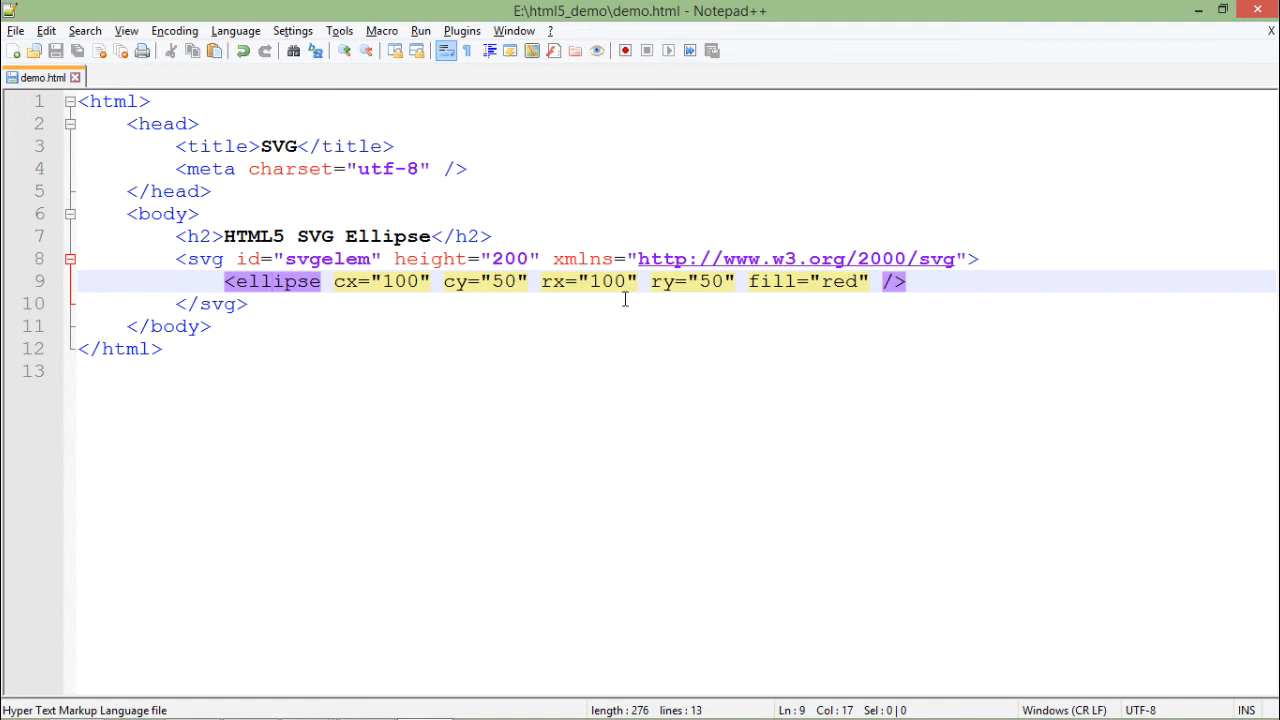
Place the caret in the ellipse's rx value, then after its red fill value.
{"action": "left_click", "coordinate": [555, 281]}
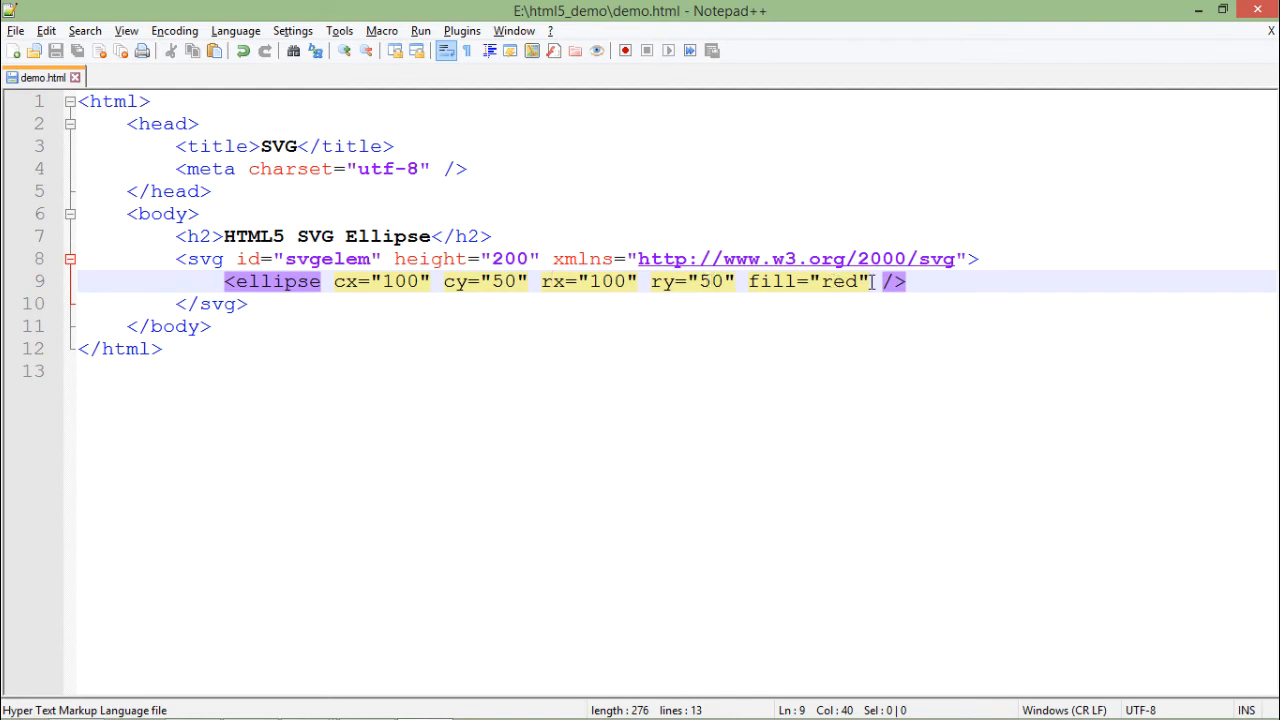
{"action": "left_click", "coordinate": [844, 281]}
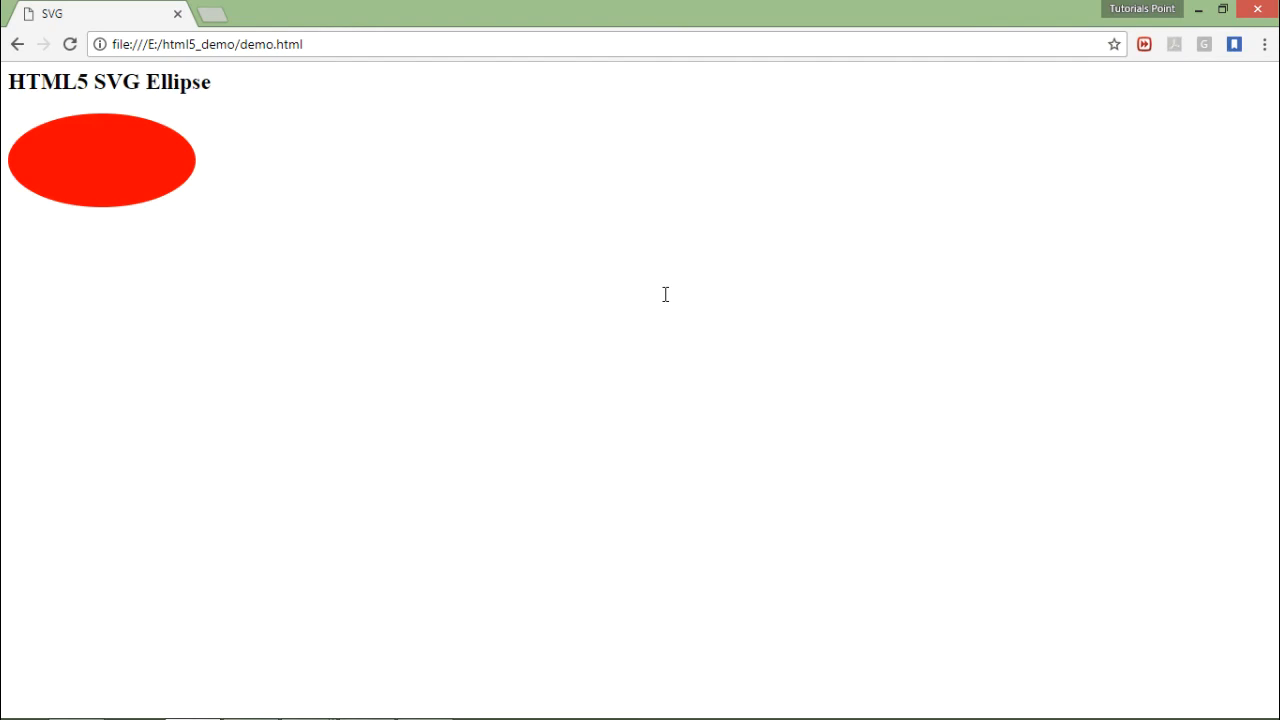
{"action": "mouse_move", "coordinate": [33, 166]}
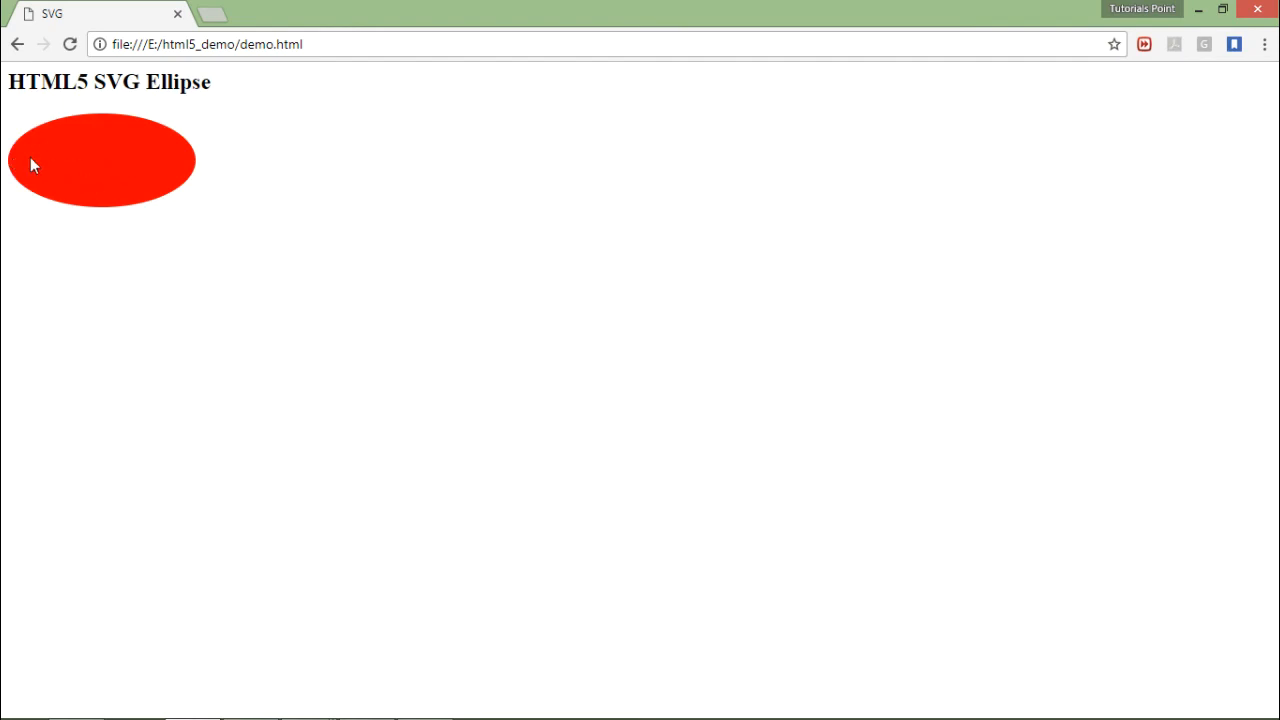
{"action": "mouse_move", "coordinate": [53, 167]}
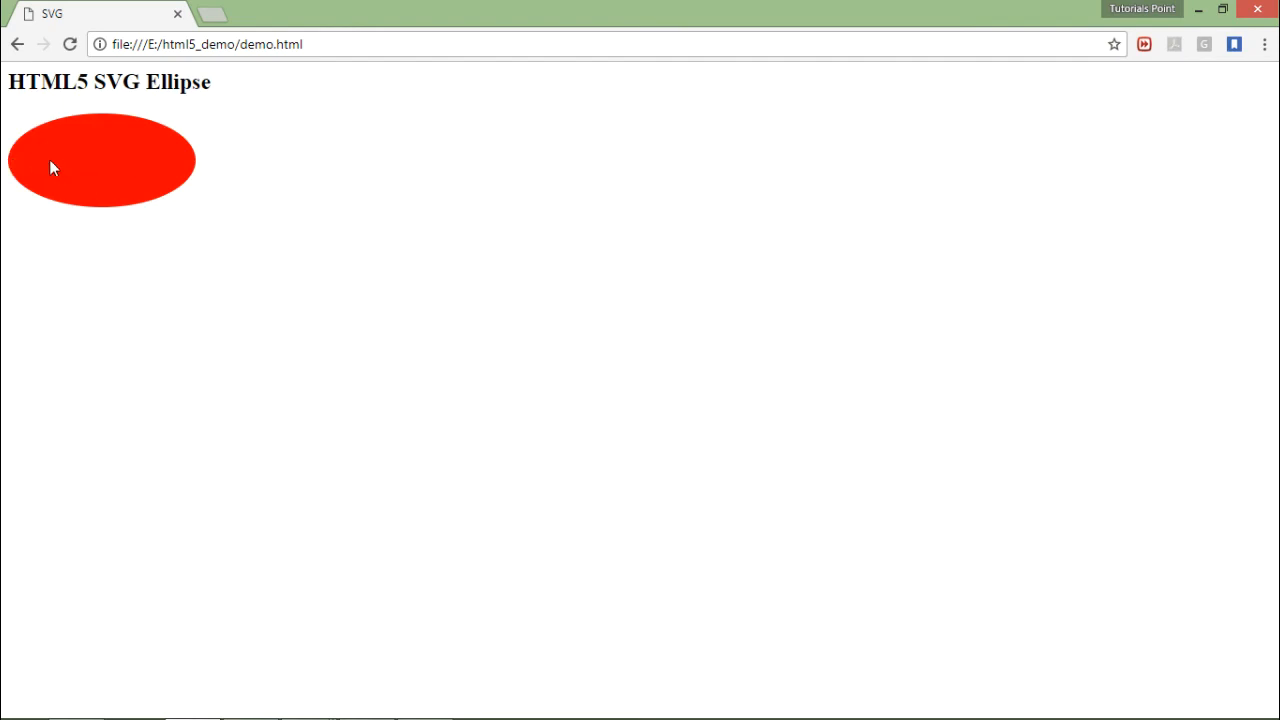
{"action": "mouse_move", "coordinate": [115, 165]}
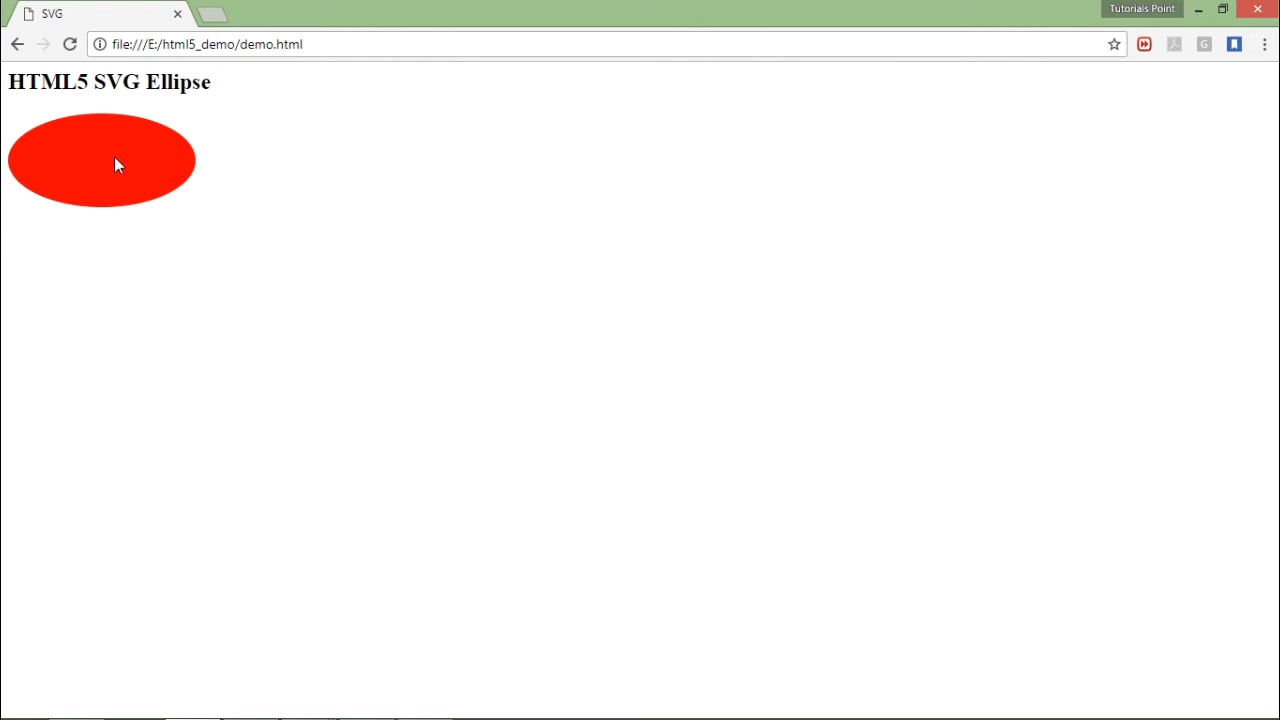
{"action": "mouse_move", "coordinate": [110, 208]}
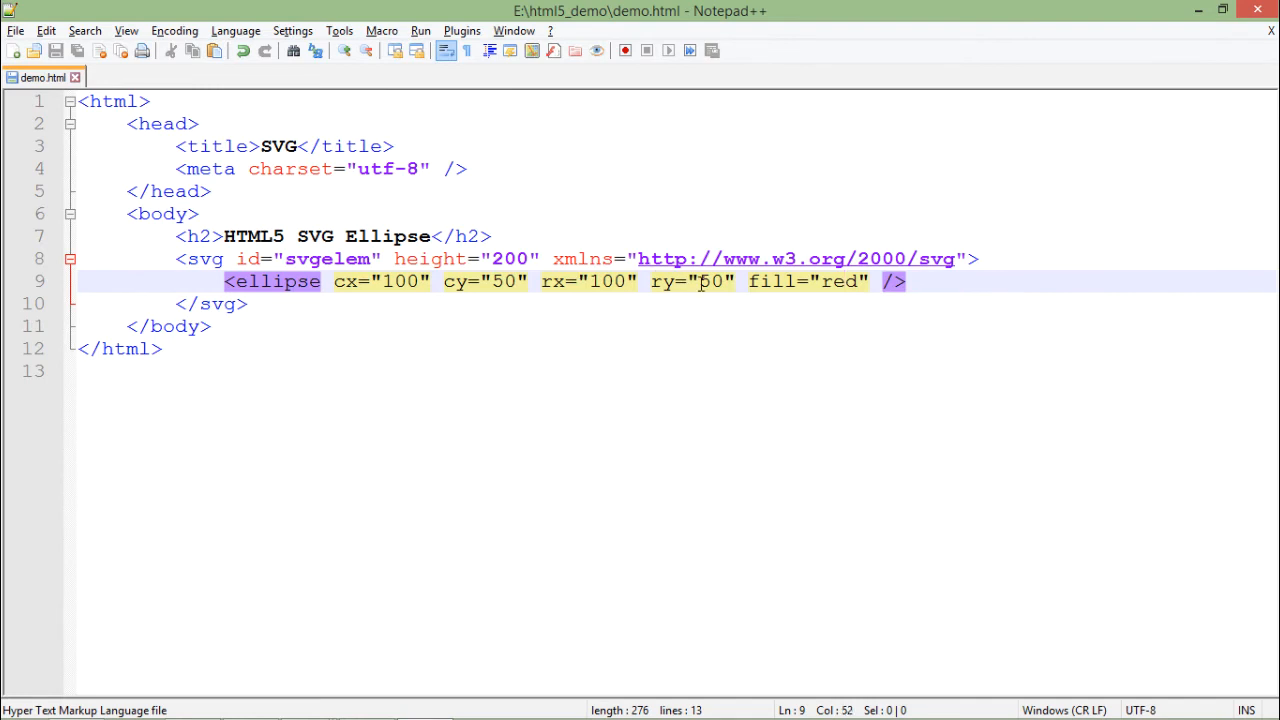
Set the ellipse's ry to 150 and its vertical centre to 400.
{"action": "type", "text": "1"}
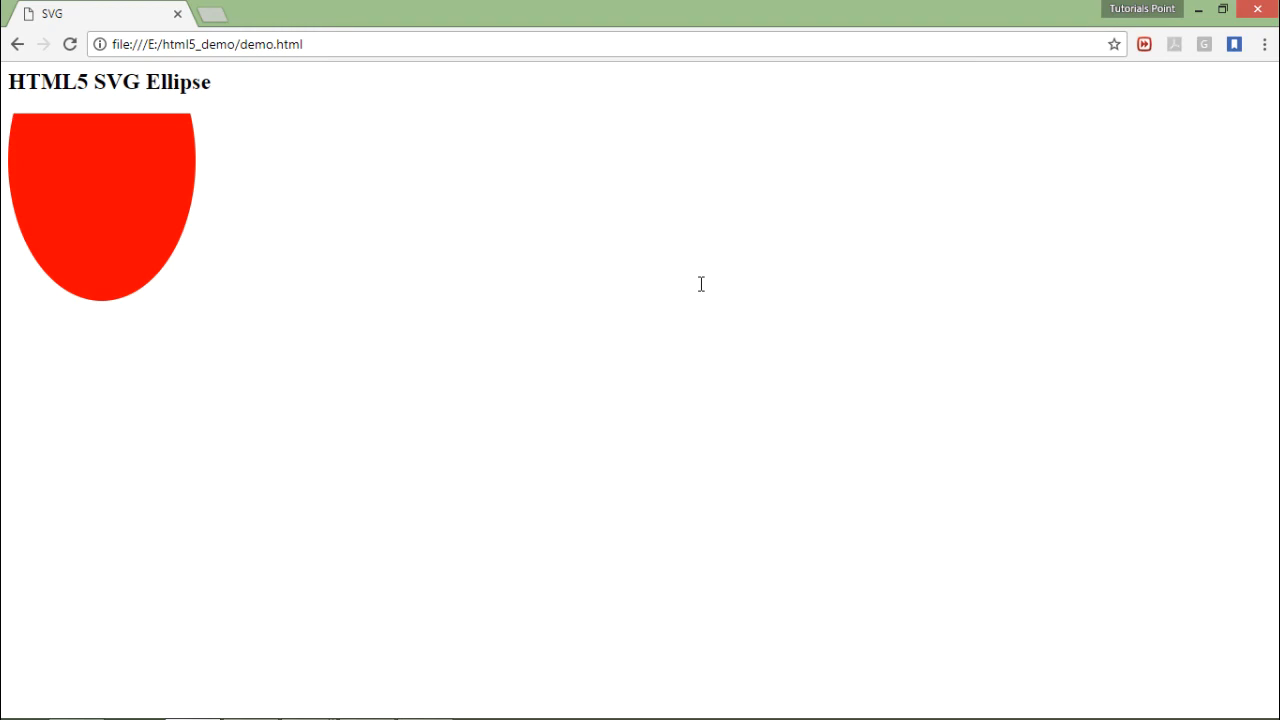
{"action": "mouse_move", "coordinate": [200, 237]}
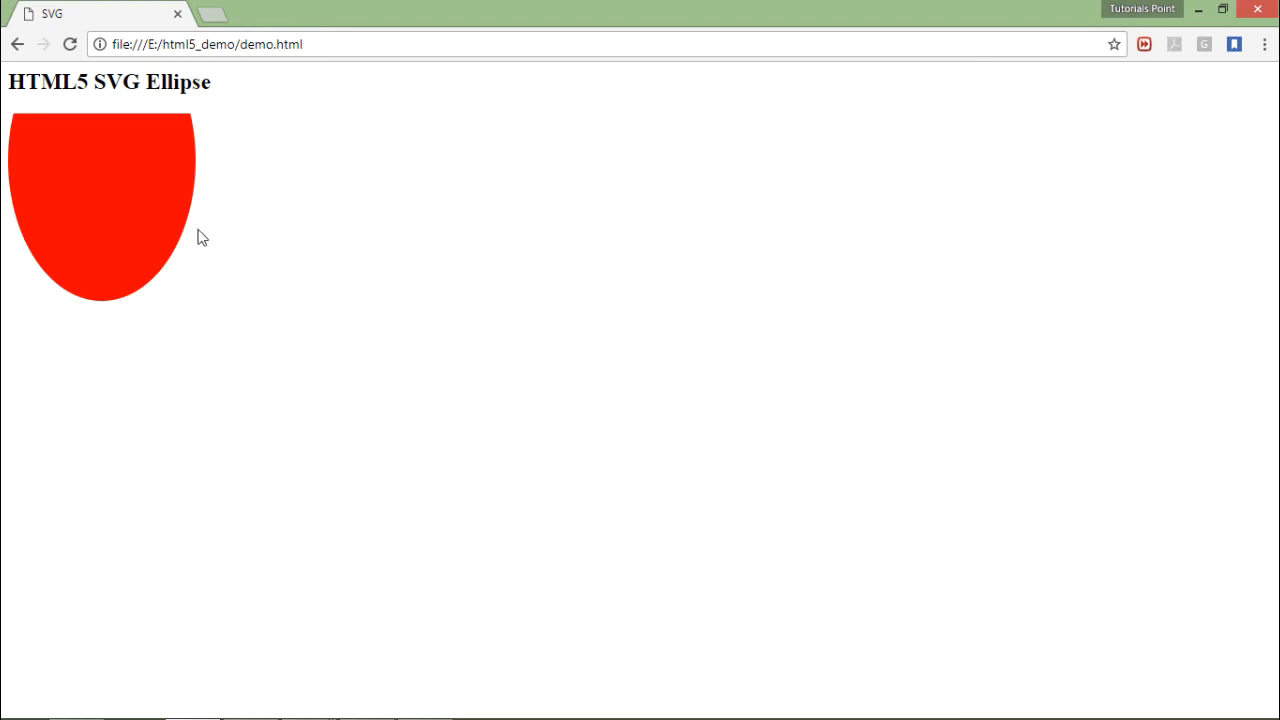
{"action": "mouse_move", "coordinate": [193, 219]}
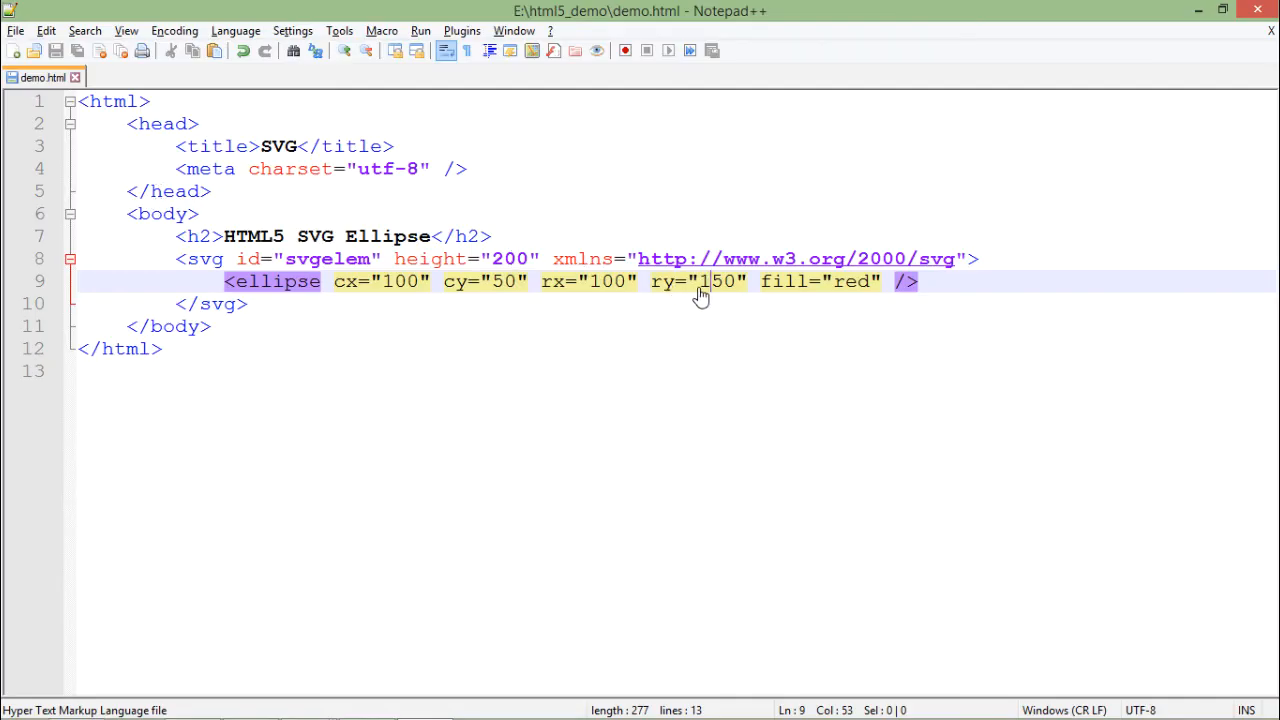
{"action": "mouse_move", "coordinate": [713, 298]}
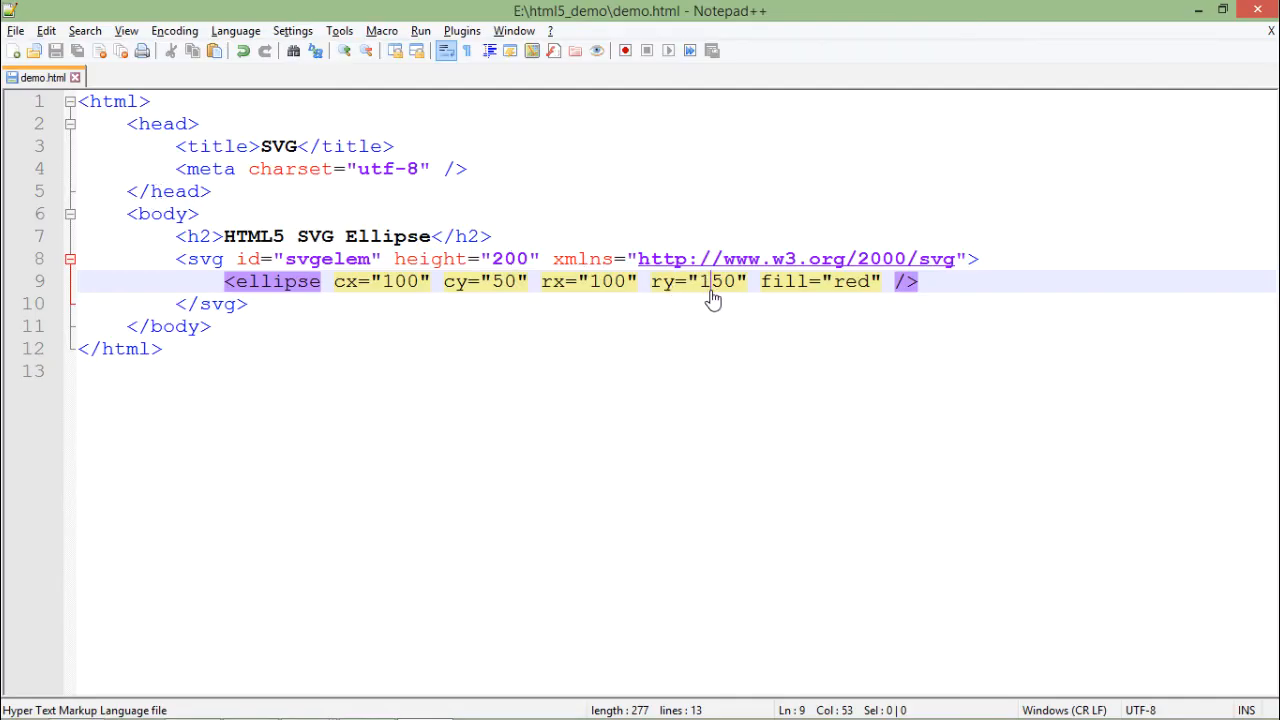
{"action": "left_click", "coordinate": [503, 281]}
{"action": "type", "text": "3"}
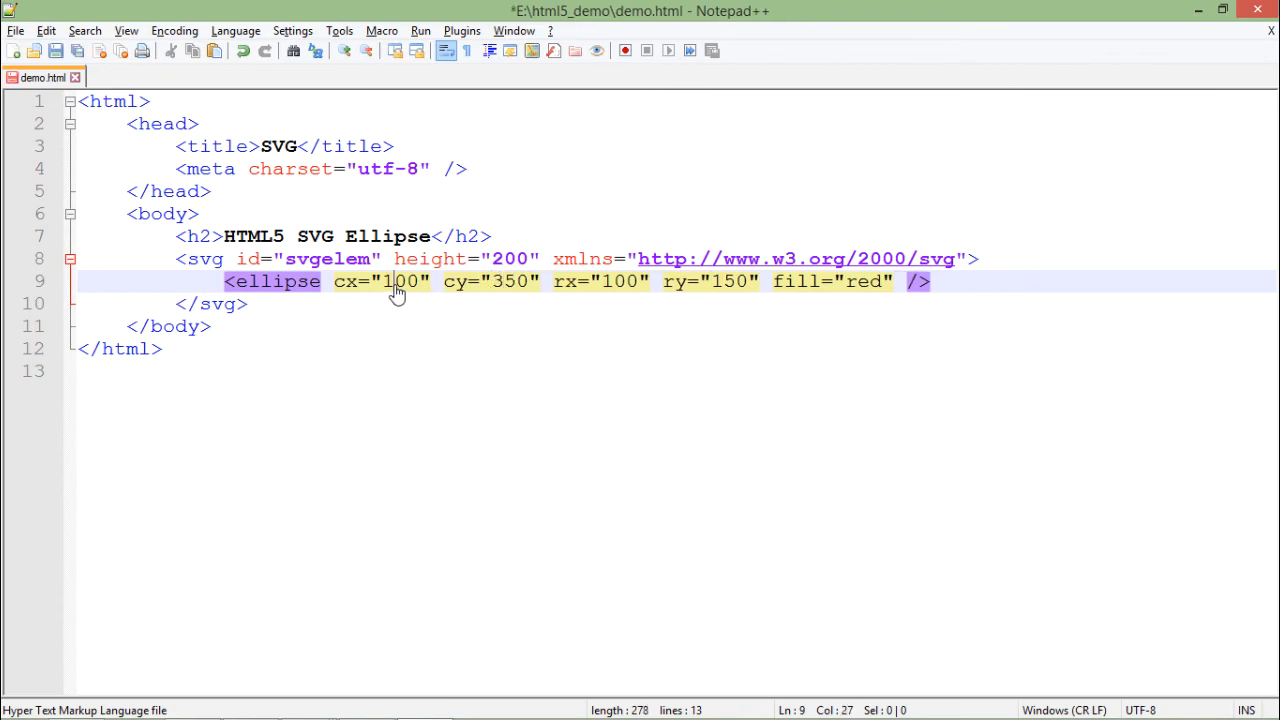
{"action": "type", "text": "400"}
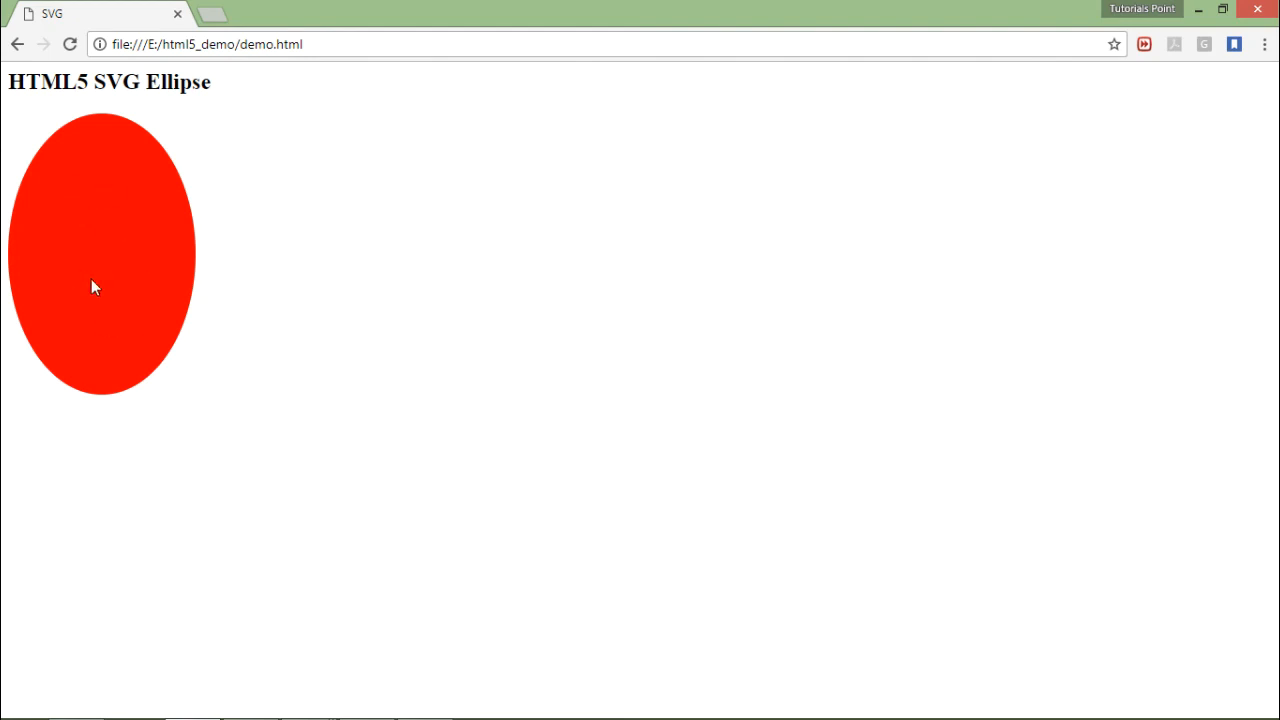
{"action": "mouse_move", "coordinate": [165, 318]}
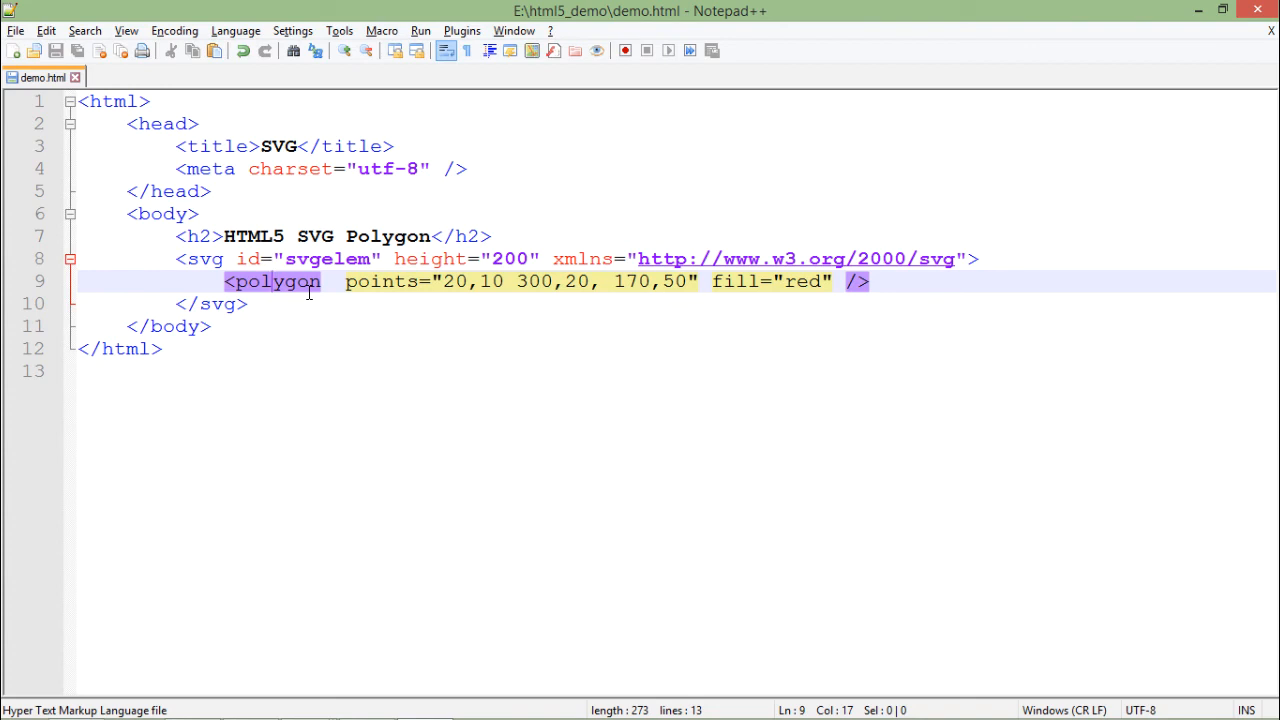
Select the polygon element name and a separator within its points list.
{"action": "double_click", "coordinate": [381, 281]}
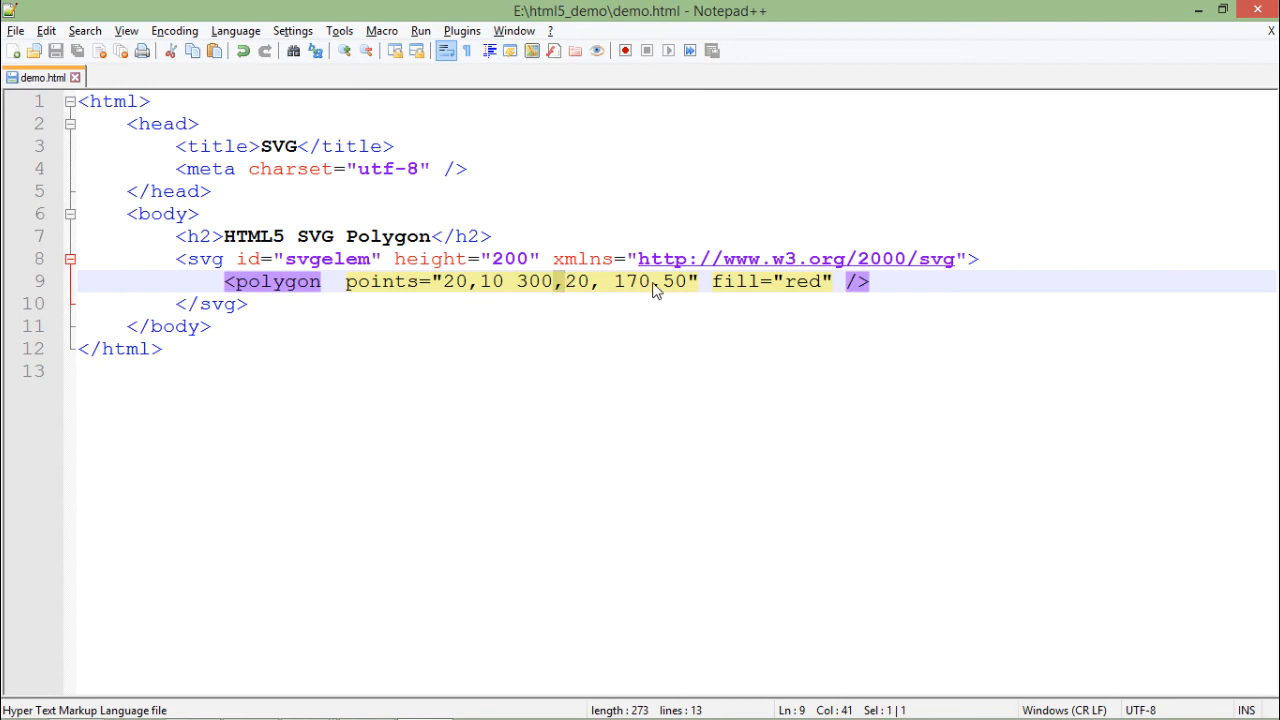
{"action": "double_click", "coordinate": [672, 281]}
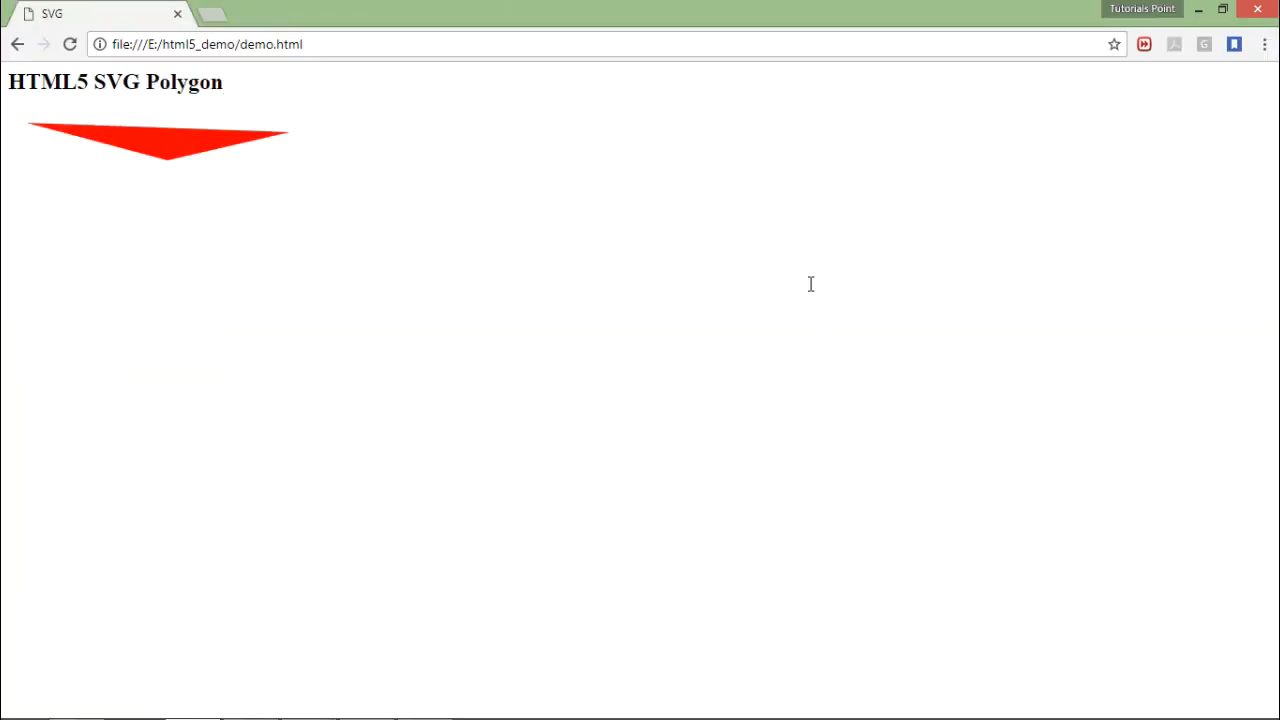
{"action": "mouse_move", "coordinate": [108, 142]}
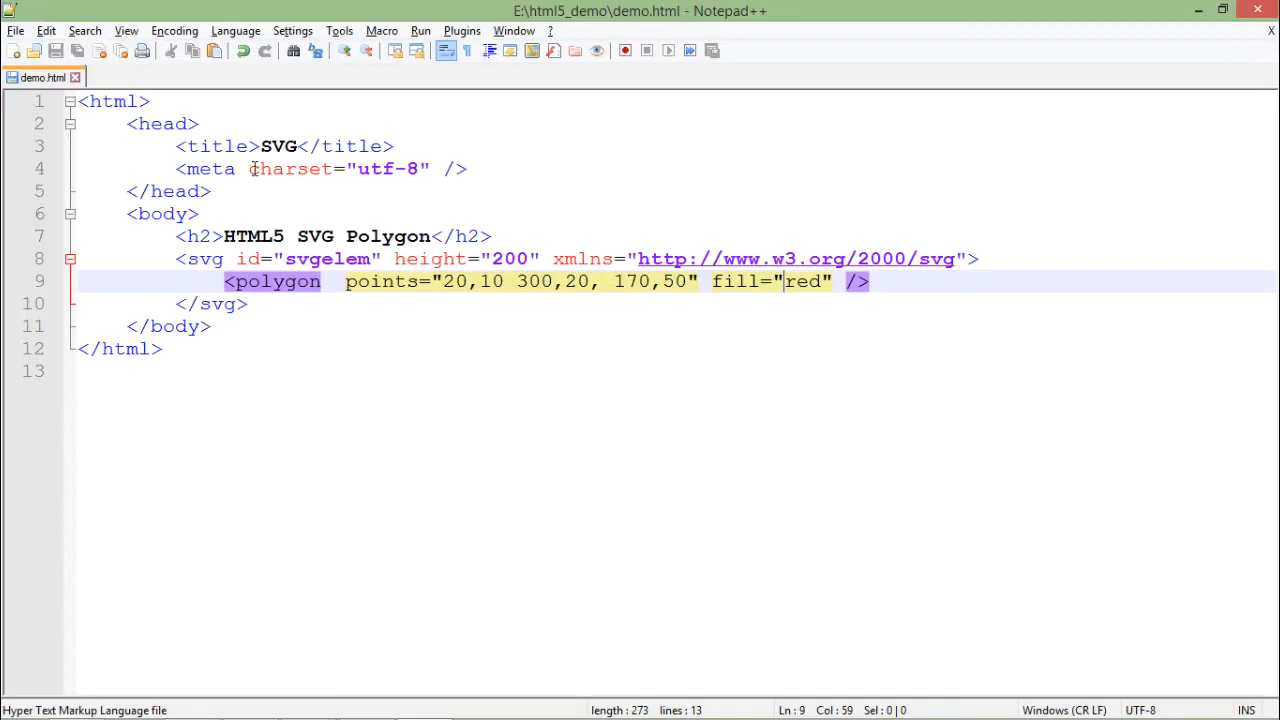
Append a fourth point, 200,200, to the end of the polygon's points list.
{"action": "left_click", "coordinate": [688, 281]}
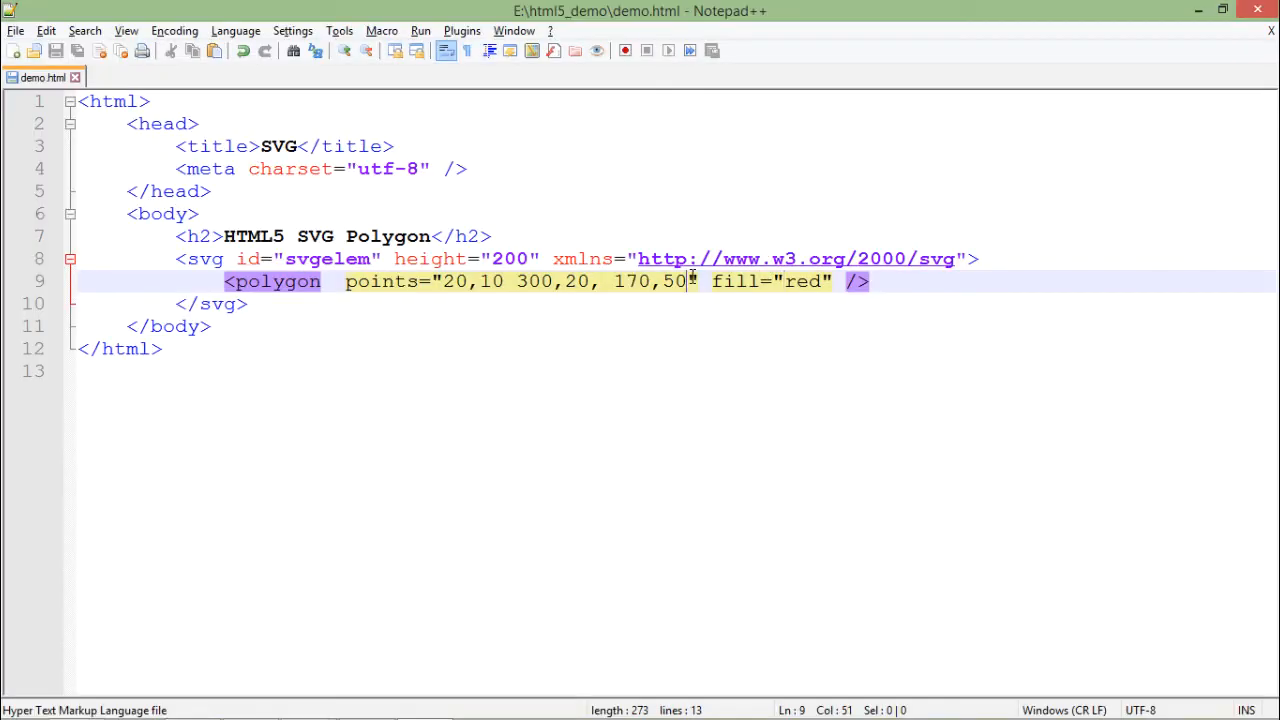
{"action": "type", "text": "\""}
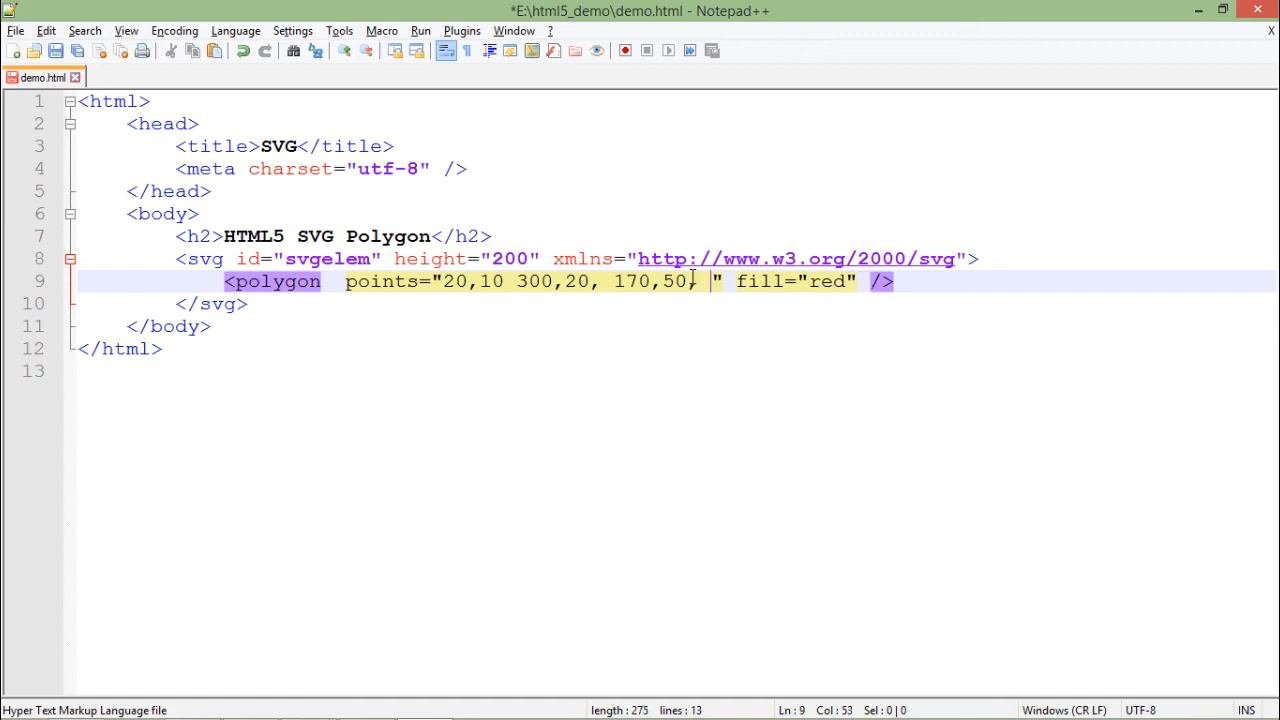
{"action": "type", "text": "200,"}
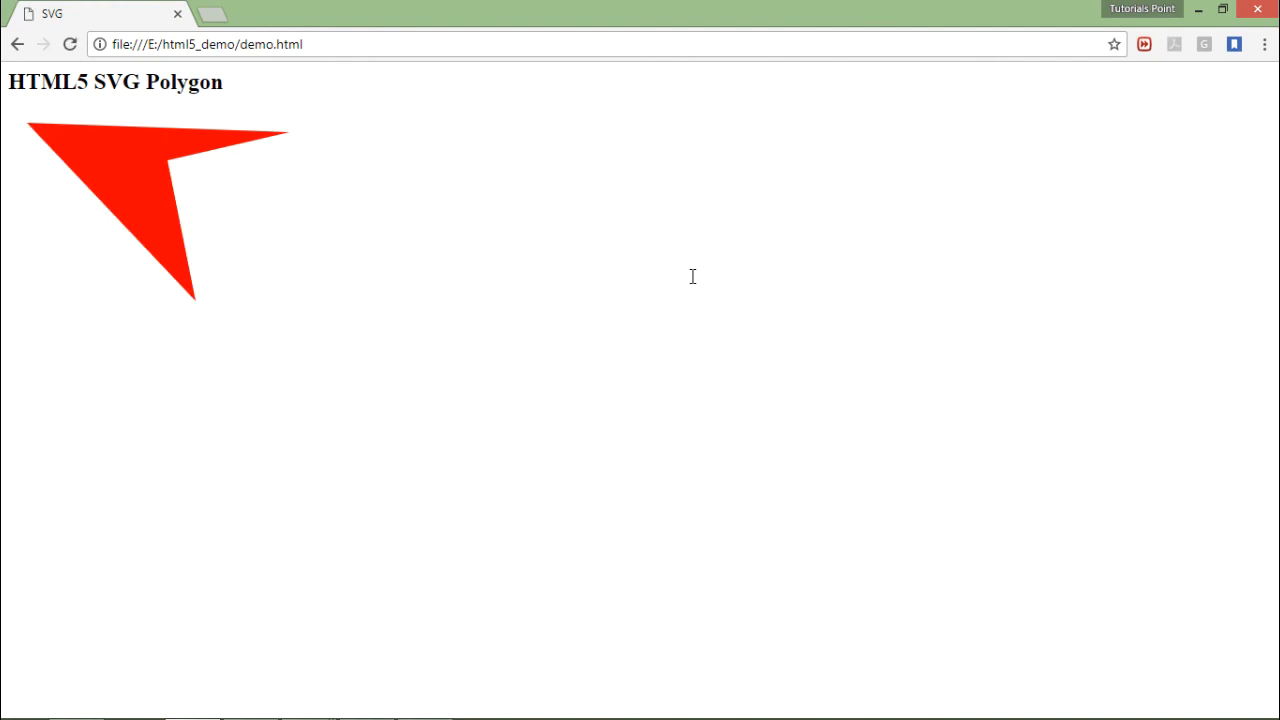
{"action": "mouse_move", "coordinate": [211, 214]}
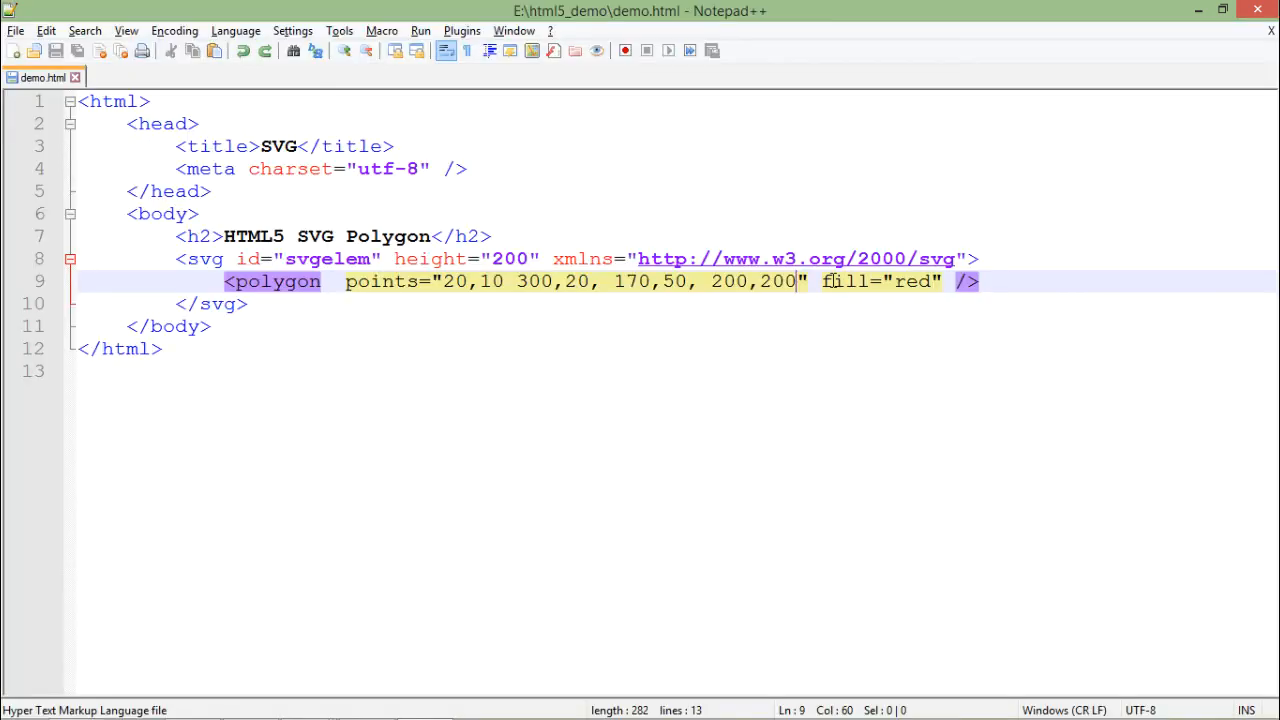
{"action": "left_click", "coordinate": [210, 326]}
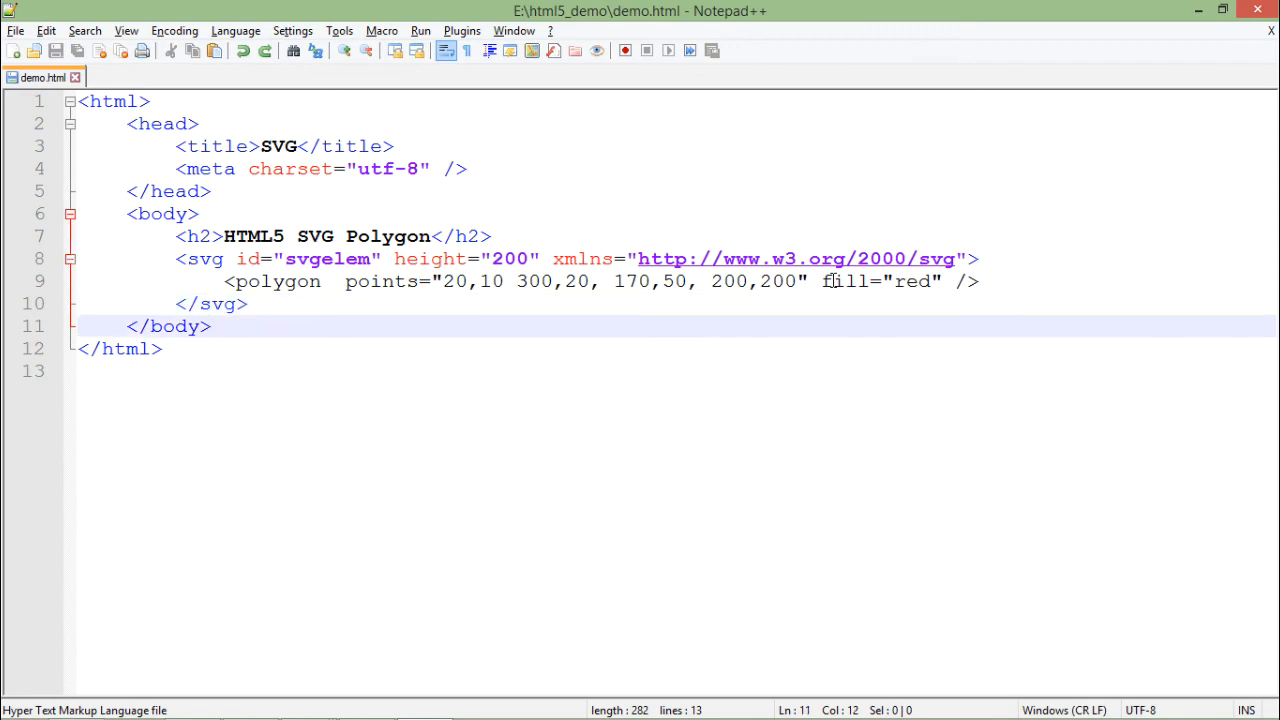